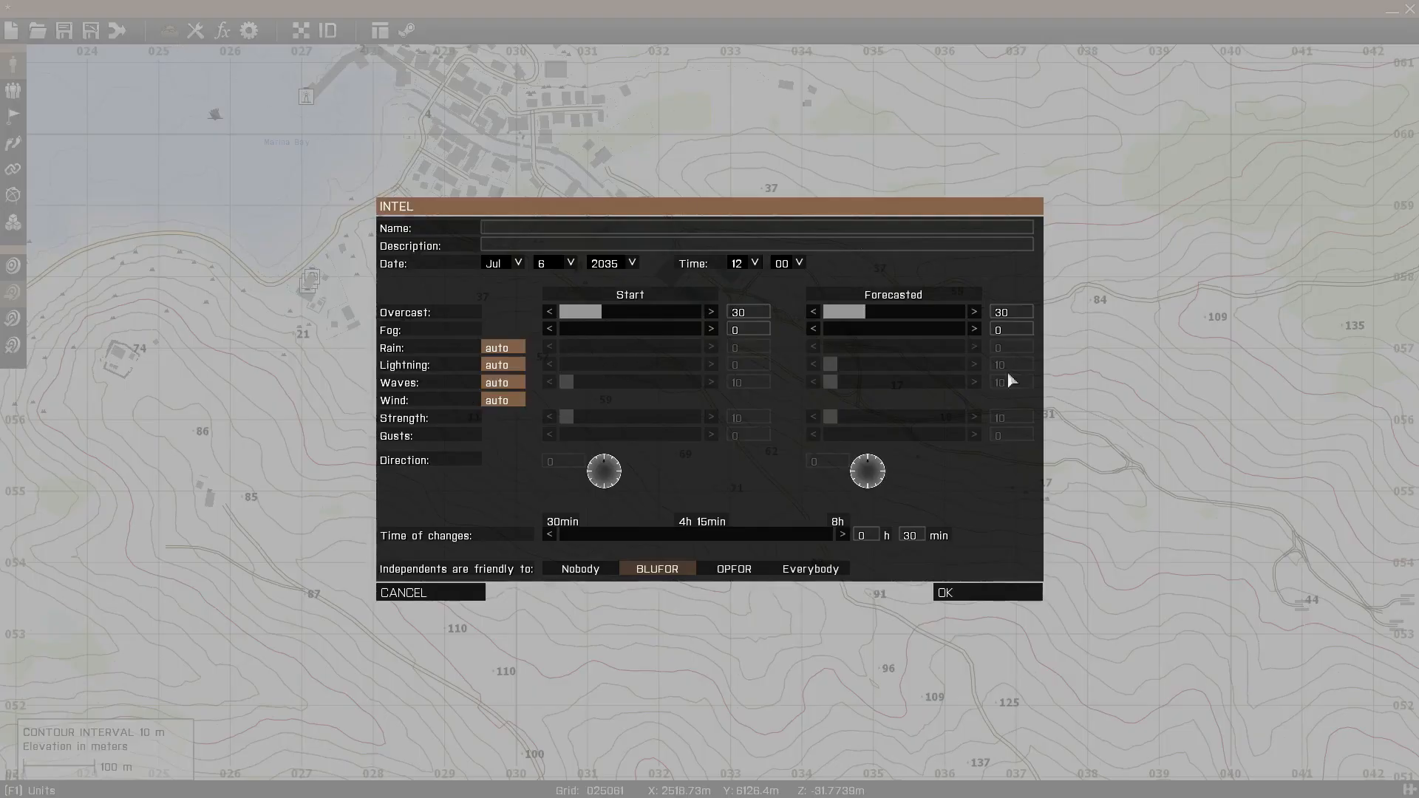
{"action": "mouse_move", "coordinate": [795, 499]}
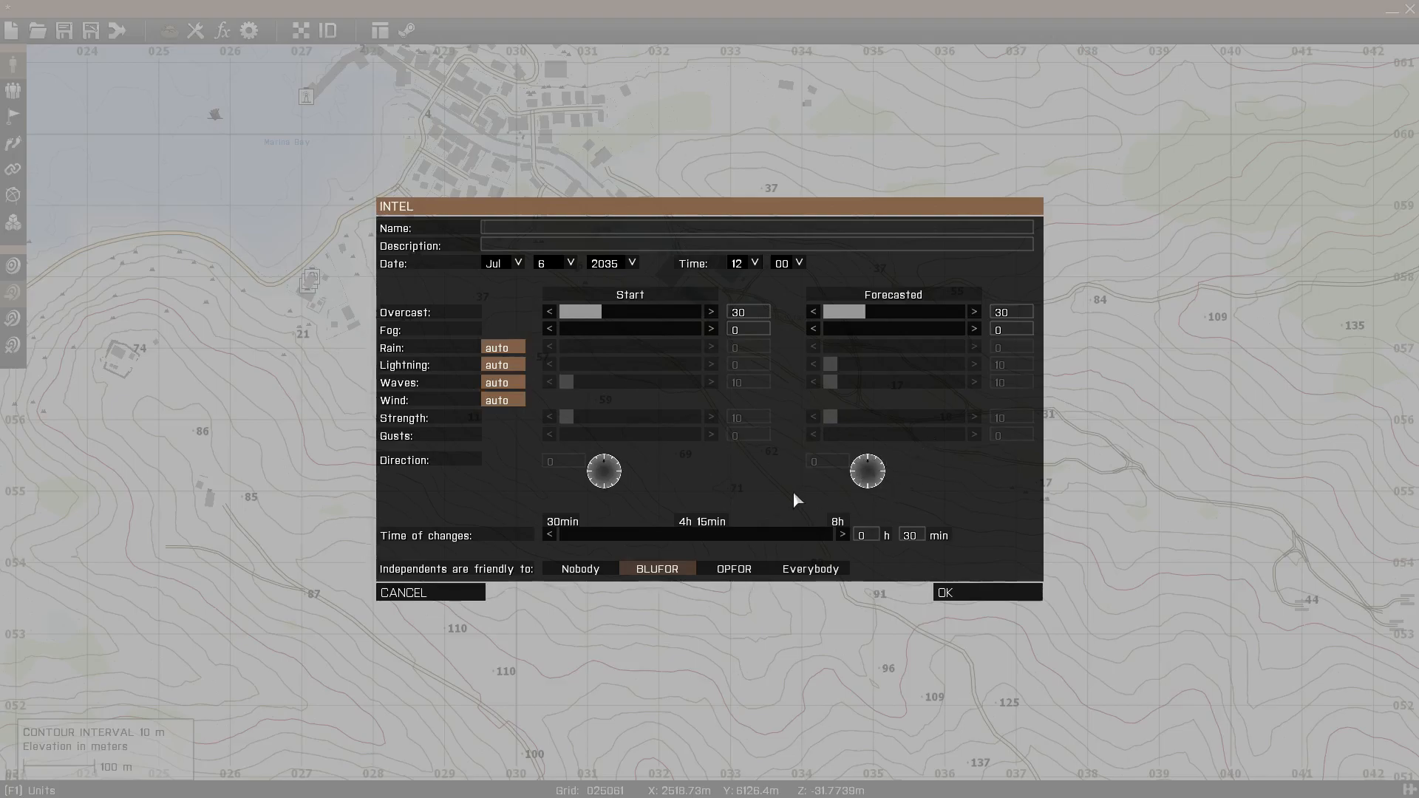
{"action": "mouse_move", "coordinate": [674, 271]}
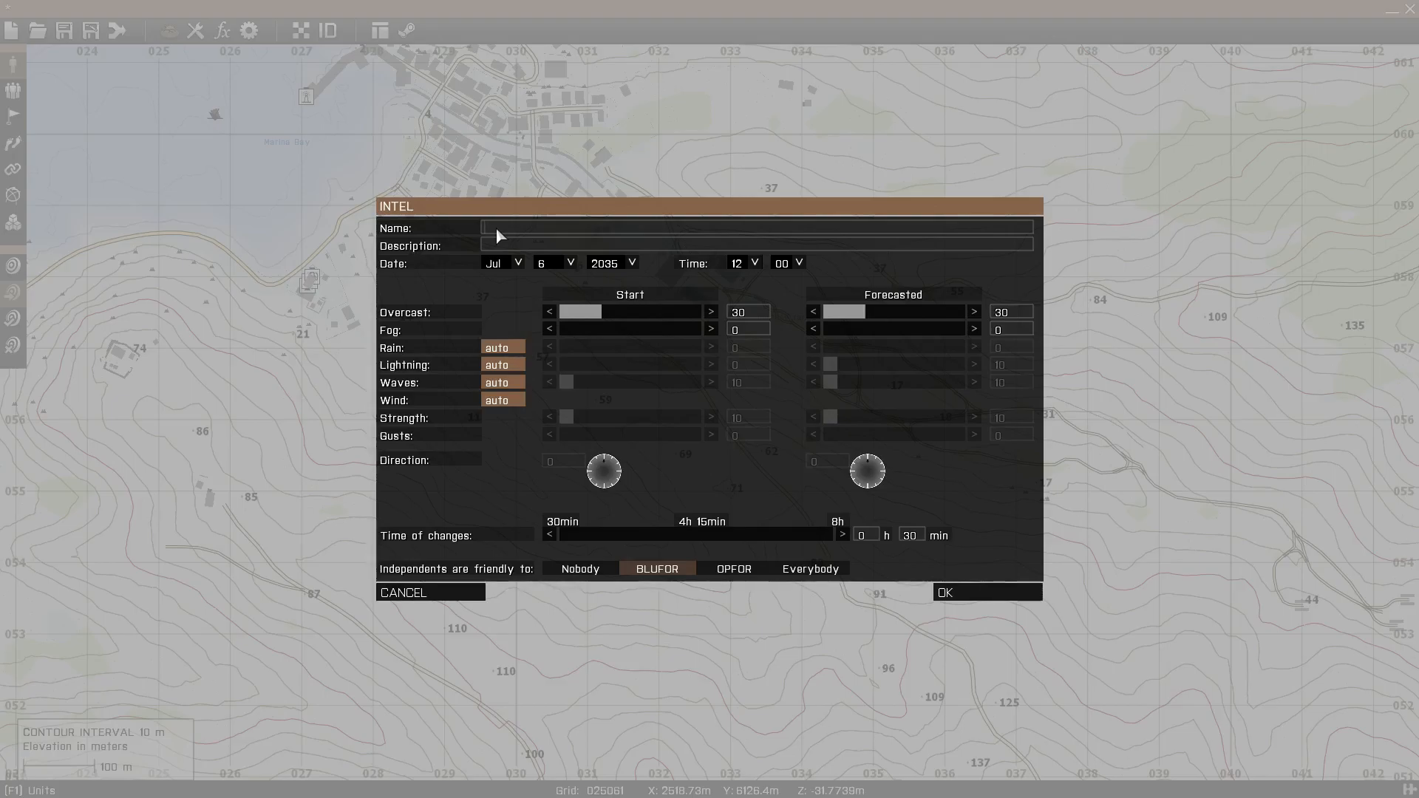
{"action": "mouse_move", "coordinate": [503, 233]}
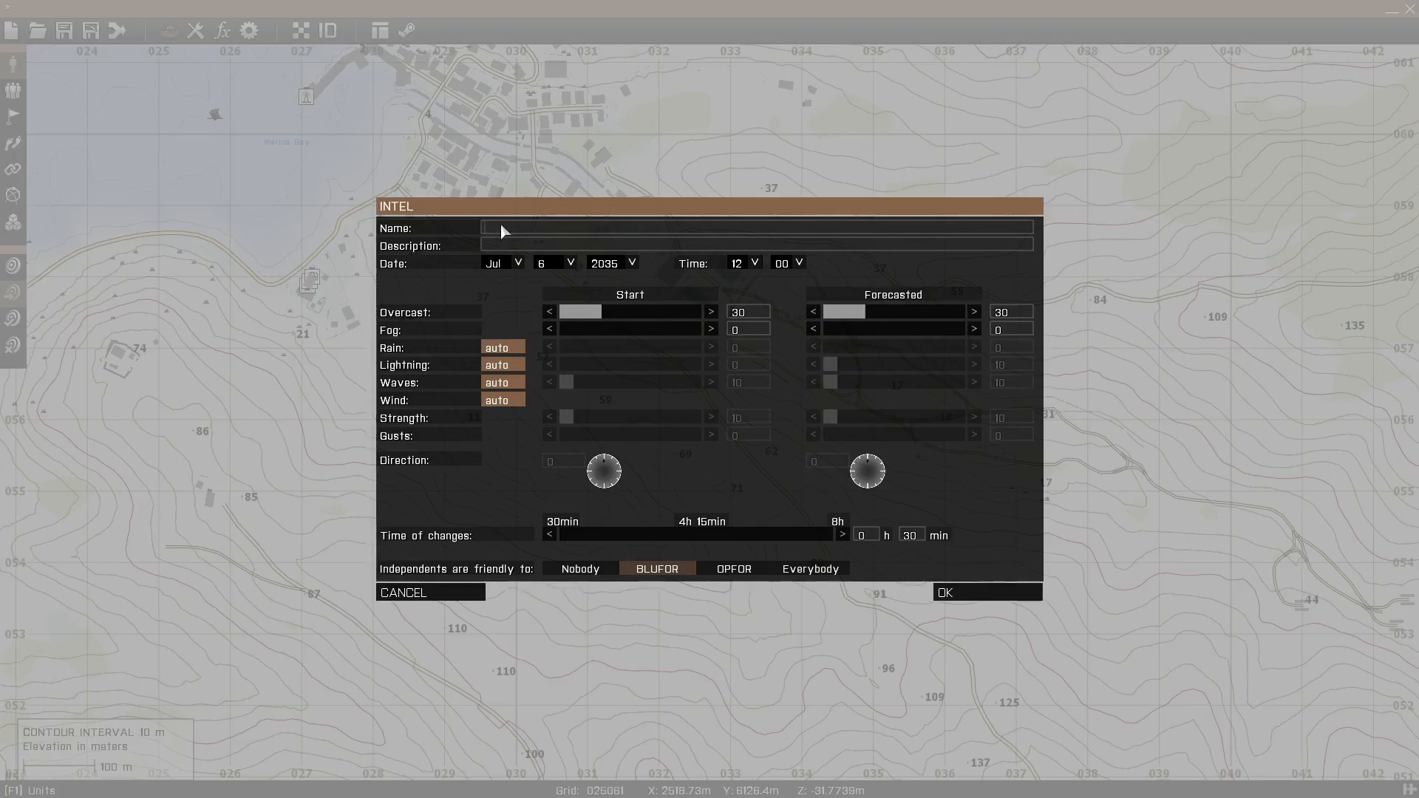
{"action": "mouse_move", "coordinate": [527, 293]}
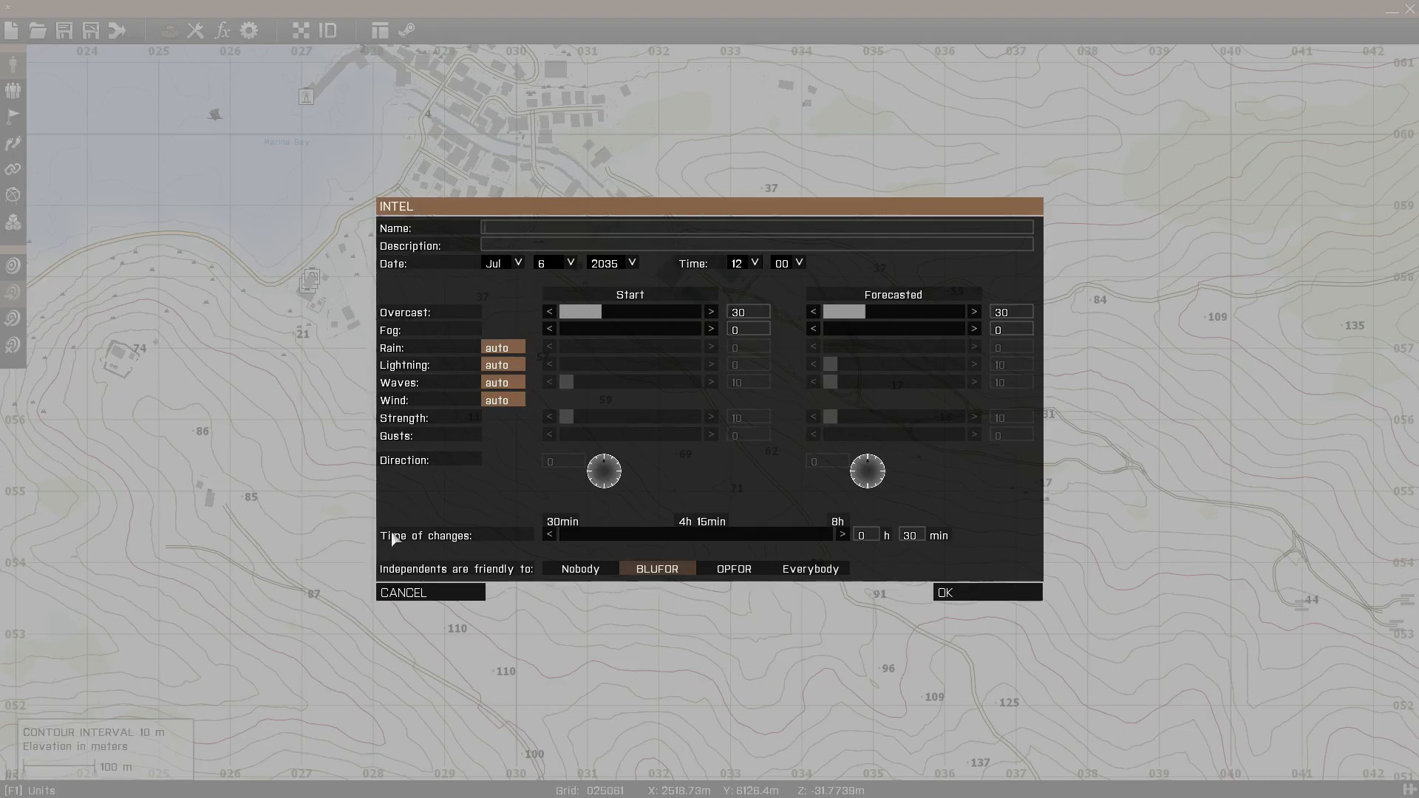
{"action": "mouse_move", "coordinate": [431, 332]}
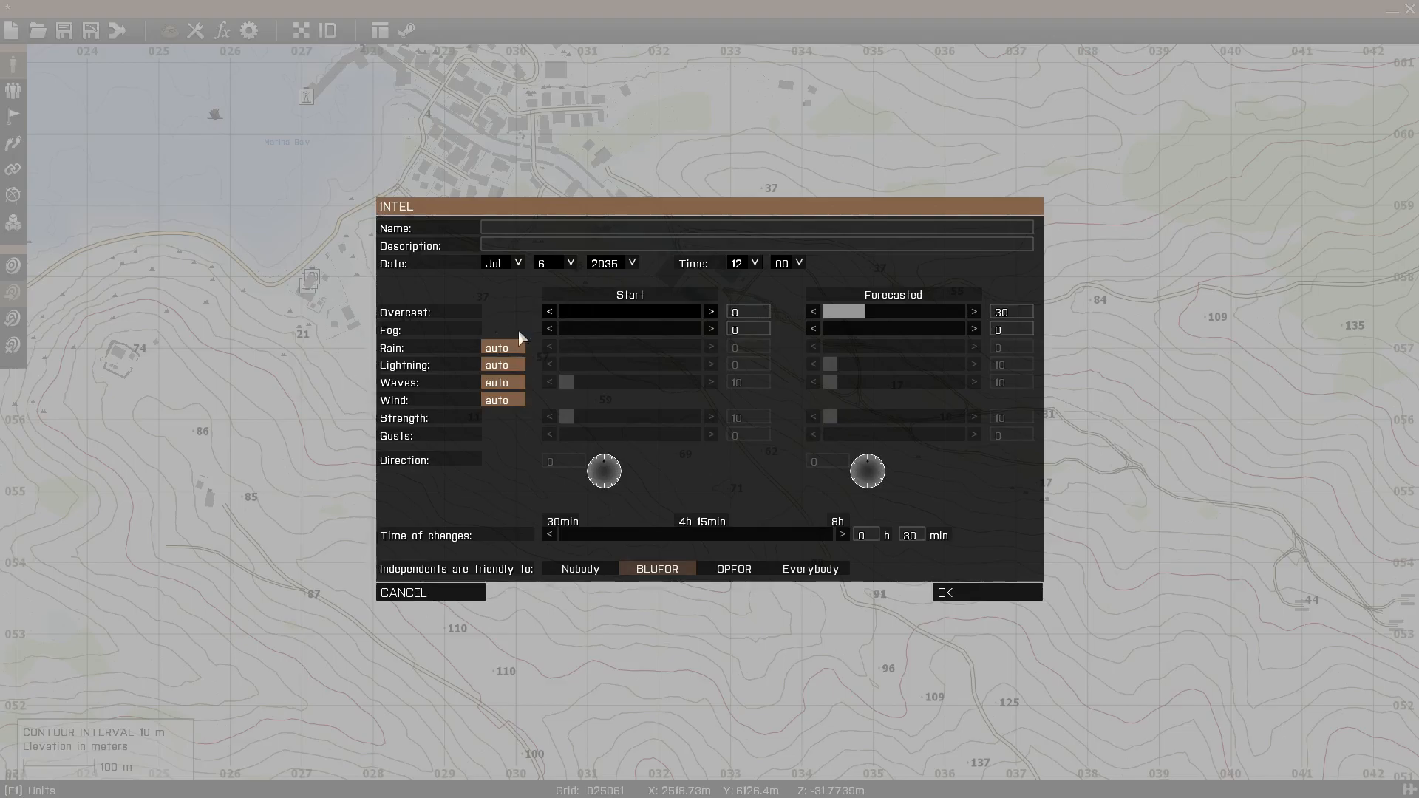
Raise starting overcast to 100, then set start and forecasted overcast to 0.
{"action": "left_click", "coordinate": [711, 312]}
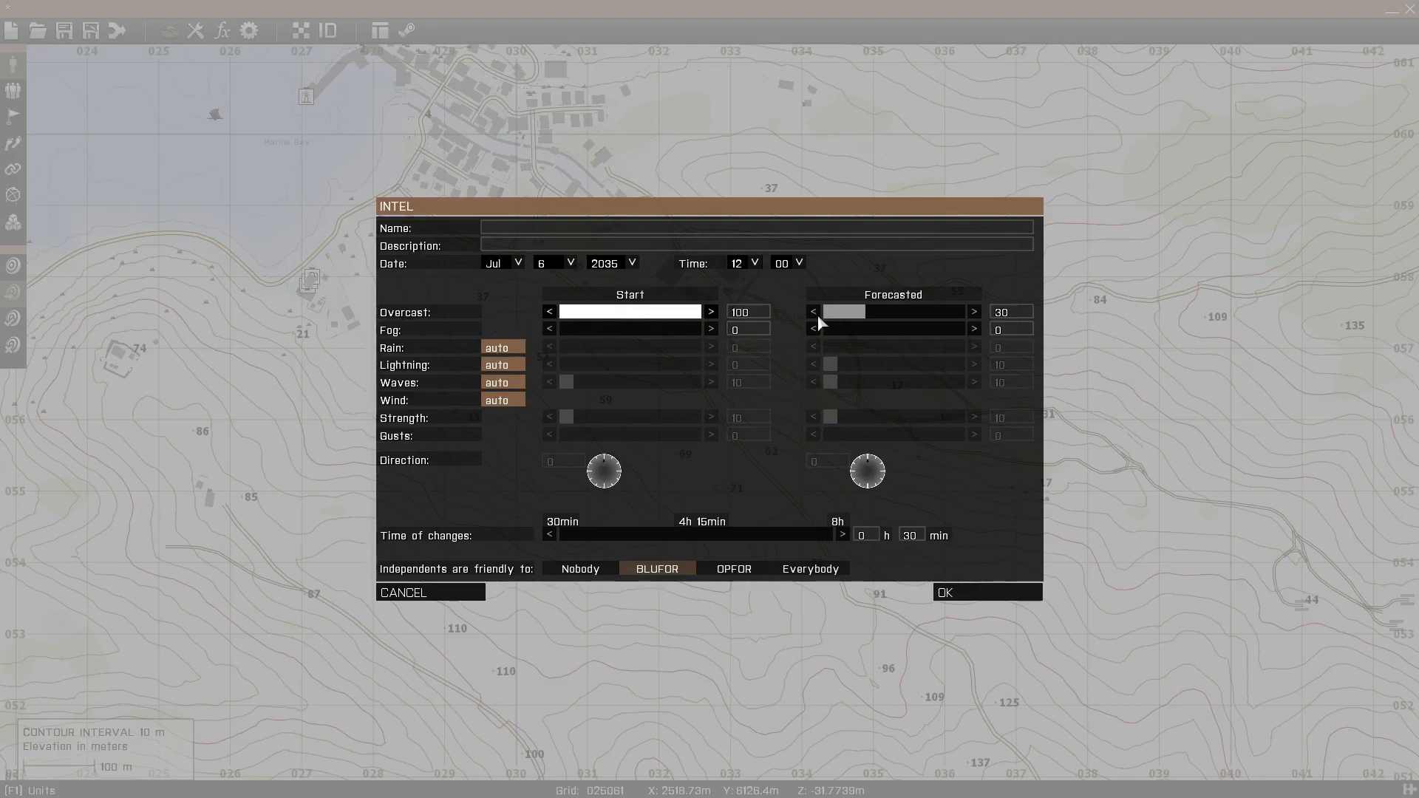
{"action": "mouse_move", "coordinate": [693, 302]}
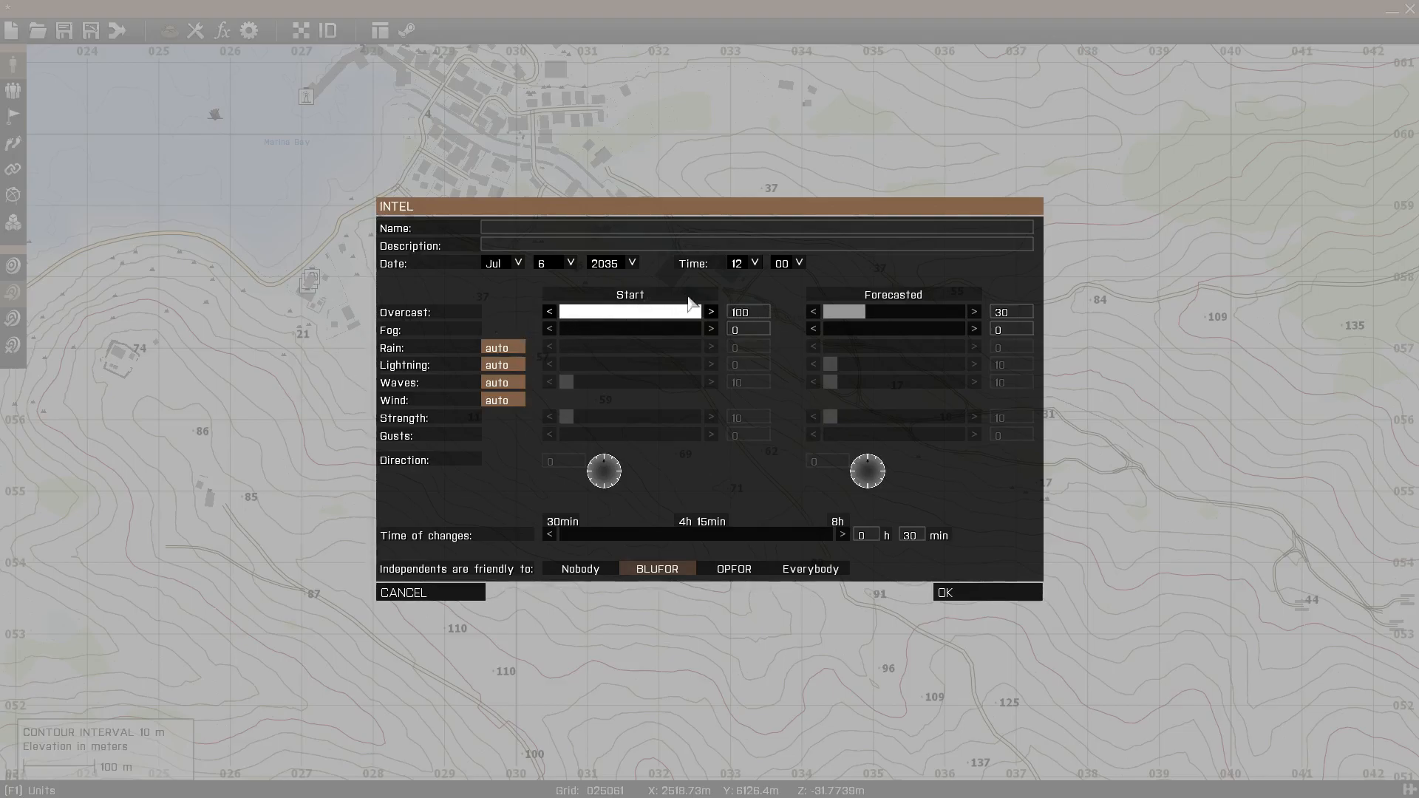
{"action": "mouse_move", "coordinate": [672, 312]}
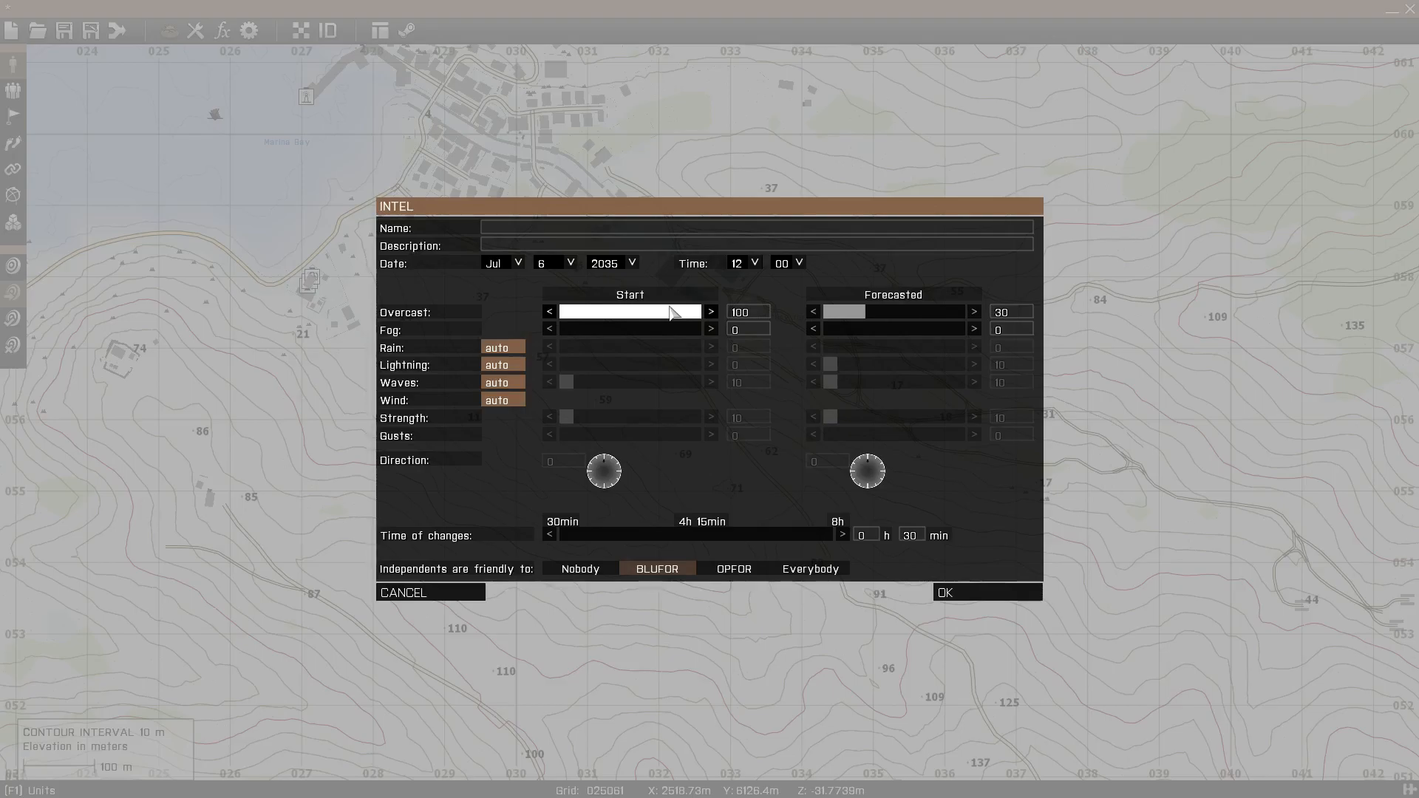
{"action": "mouse_move", "coordinate": [529, 366]}
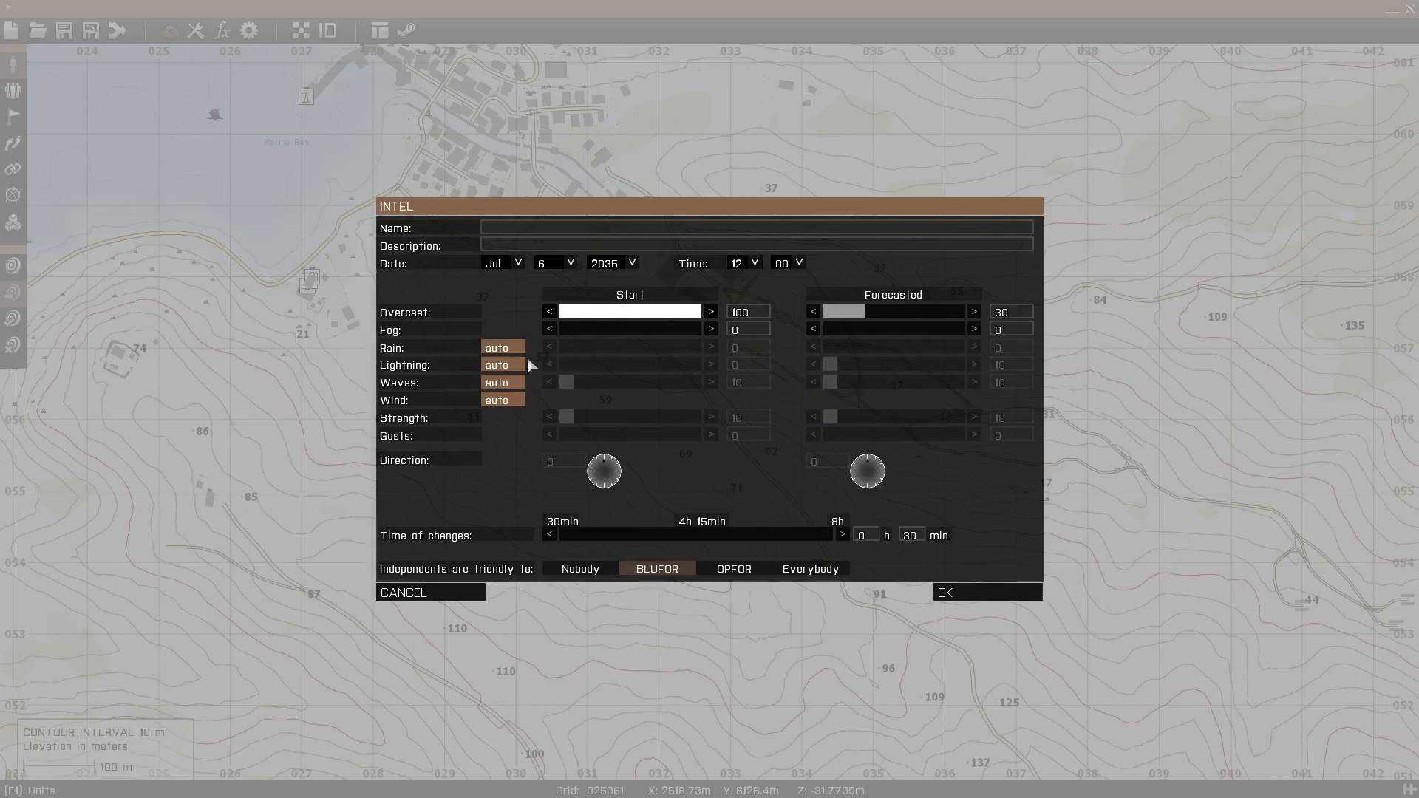
{"action": "left_click", "coordinate": [502, 348]}
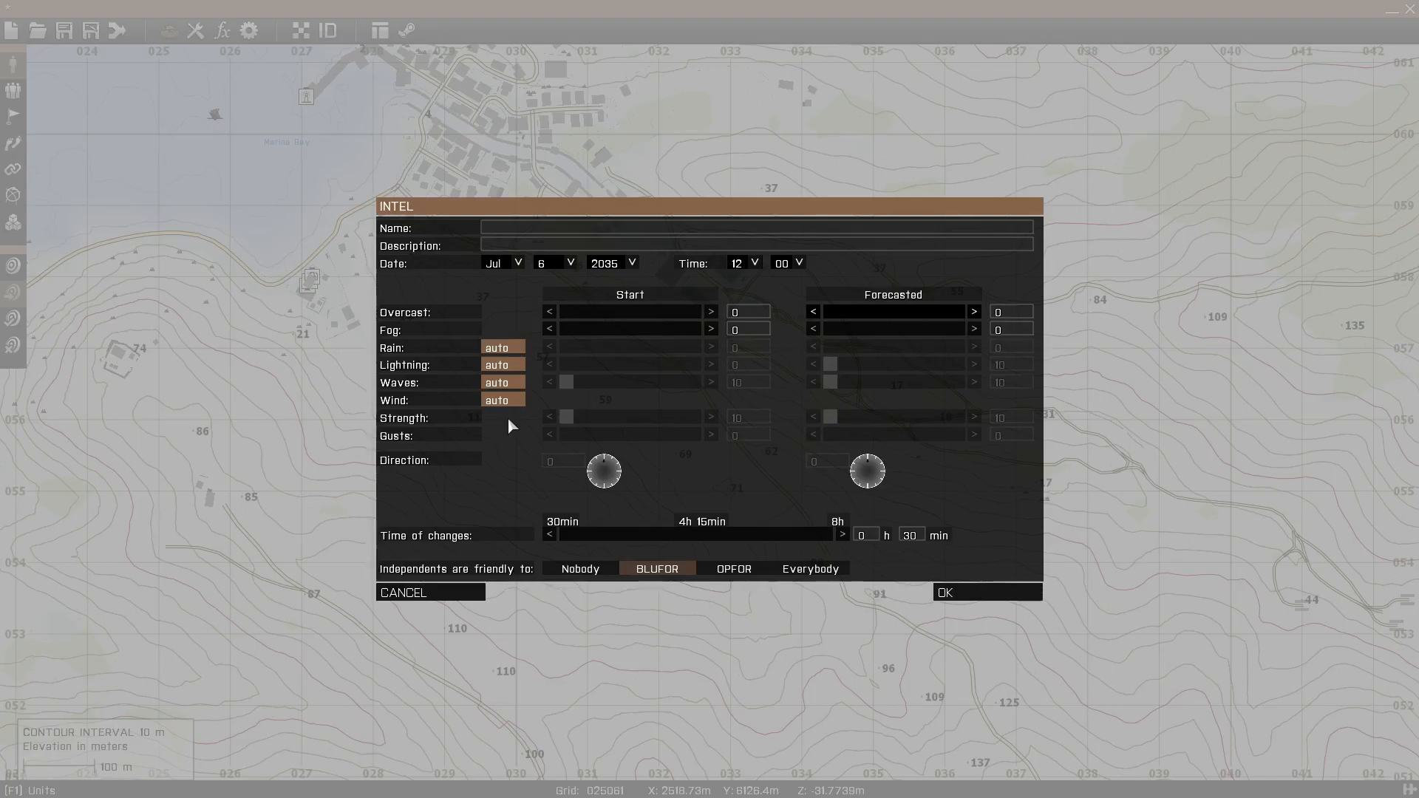
{"action": "mouse_move", "coordinate": [543, 258]}
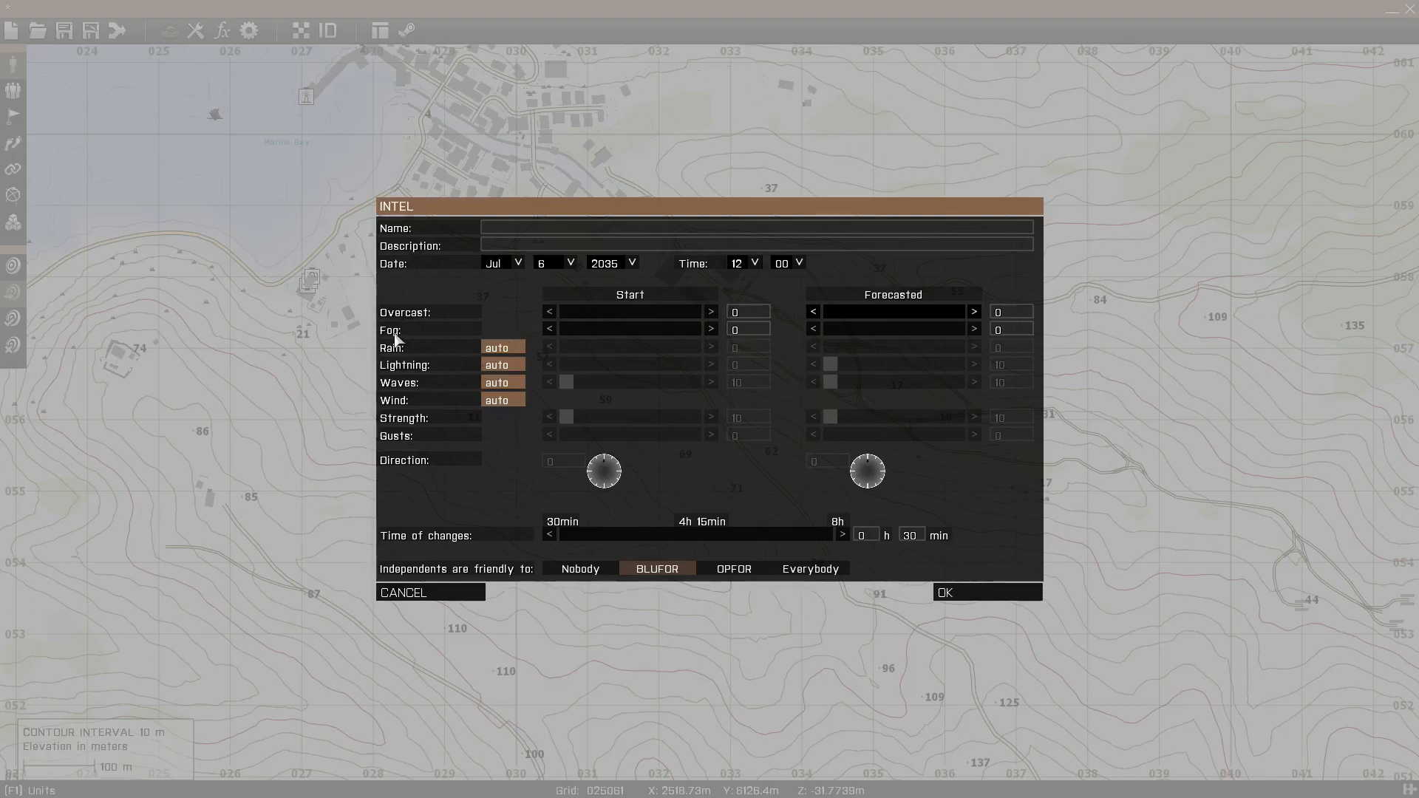
{"action": "mouse_move", "coordinate": [456, 344]}
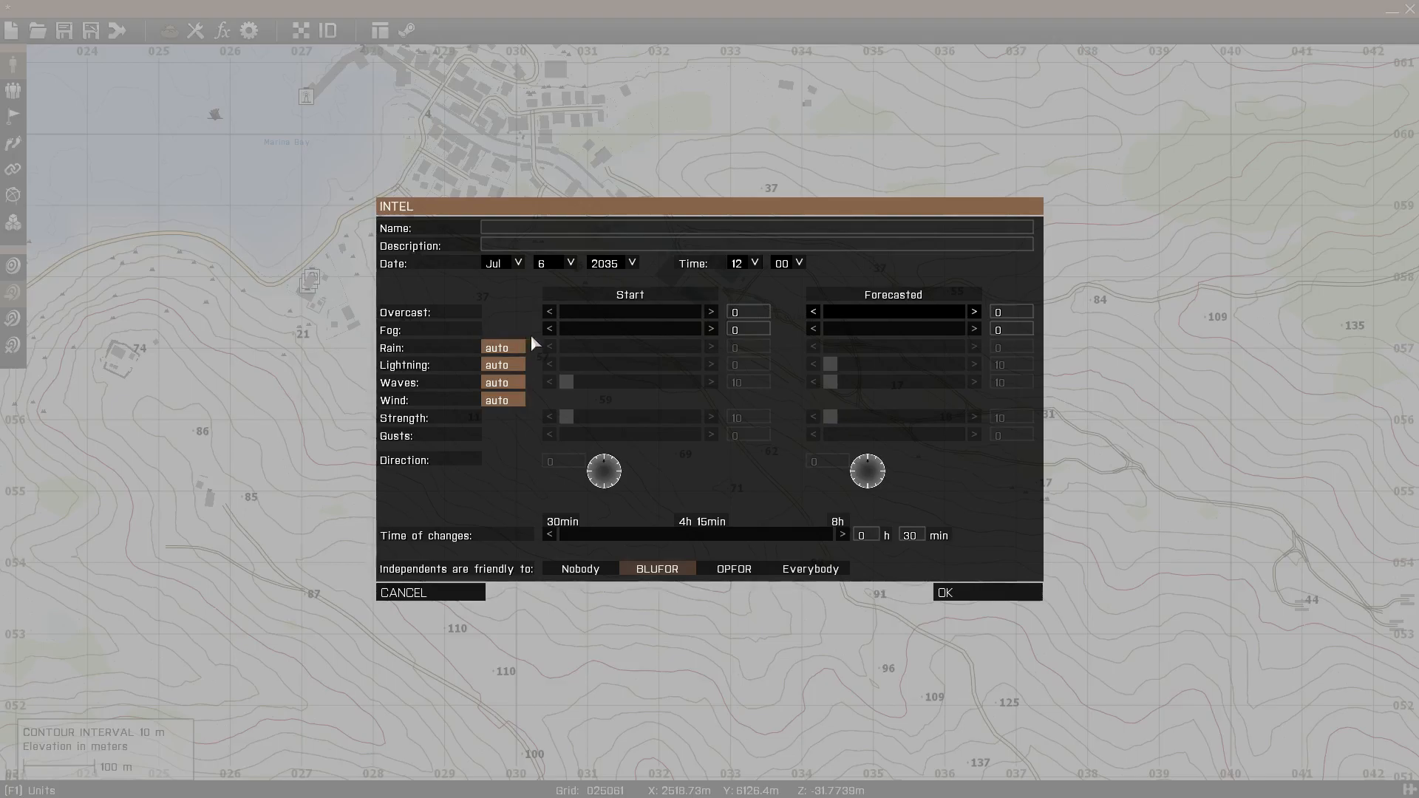
{"action": "mouse_move", "coordinate": [592, 338]}
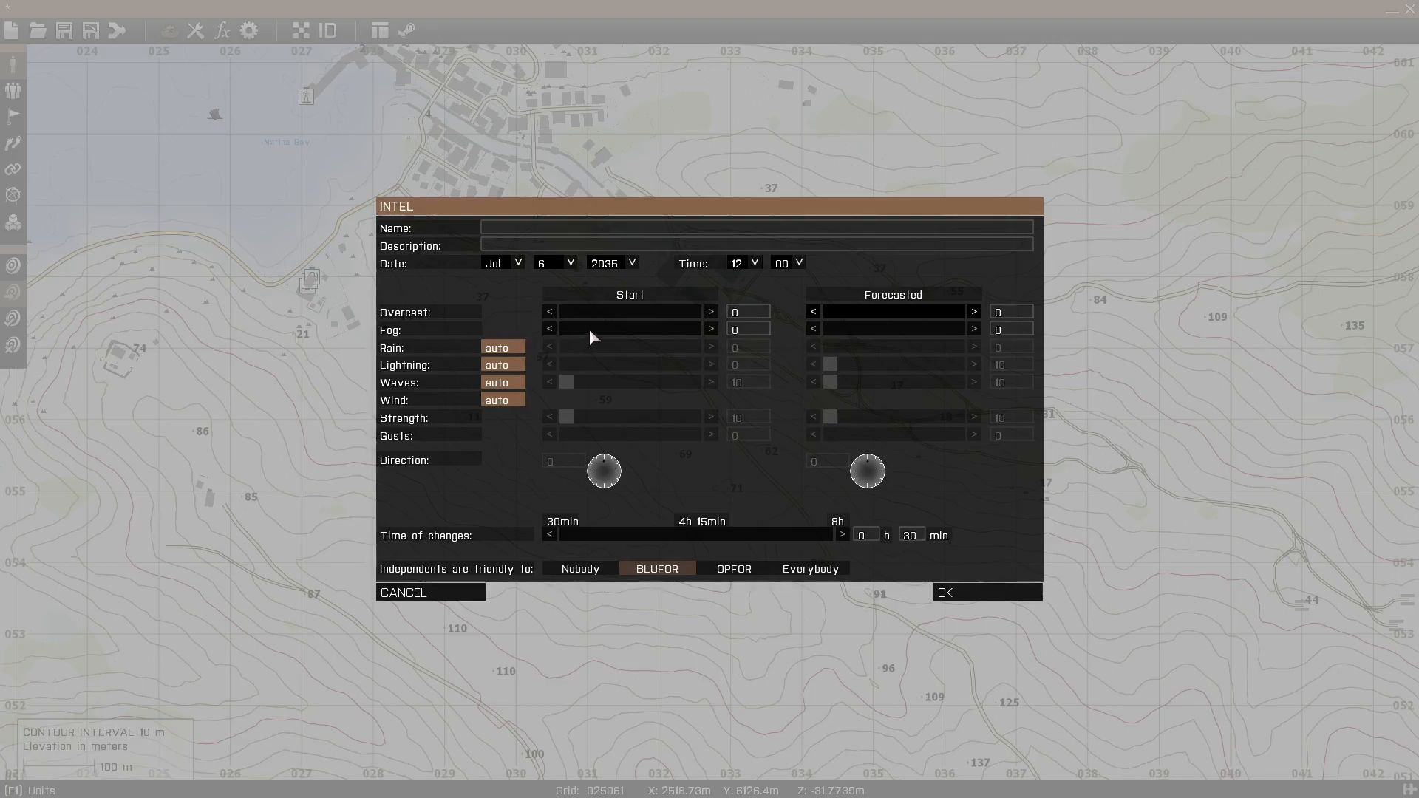
{"action": "mouse_move", "coordinate": [597, 333]}
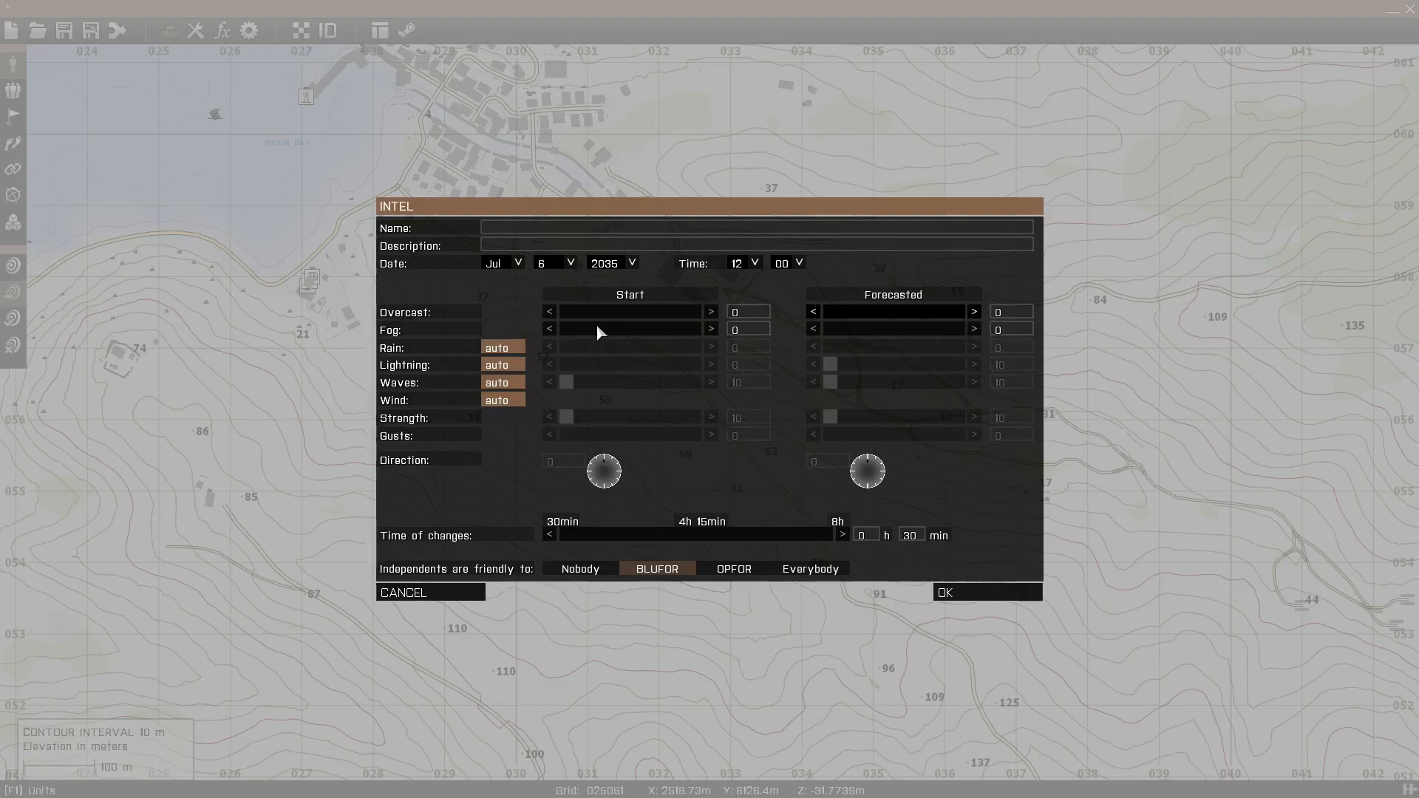
Switch rain to manual with starting rain 0, and switch lightning to manual.
{"action": "left_click", "coordinate": [501, 347]}
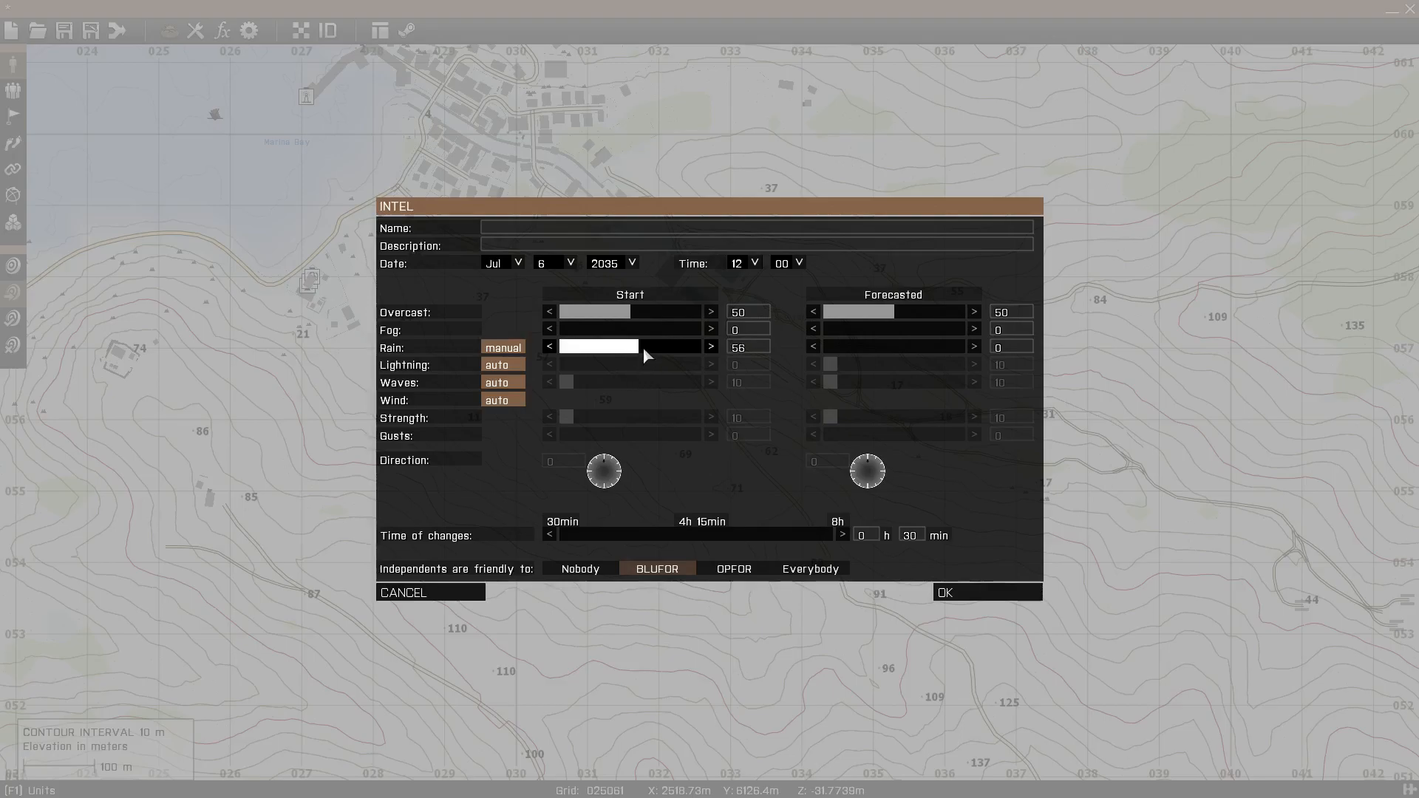
{"action": "left_click_drag", "start_coordinate": [602, 346], "coordinate": [710, 345]}
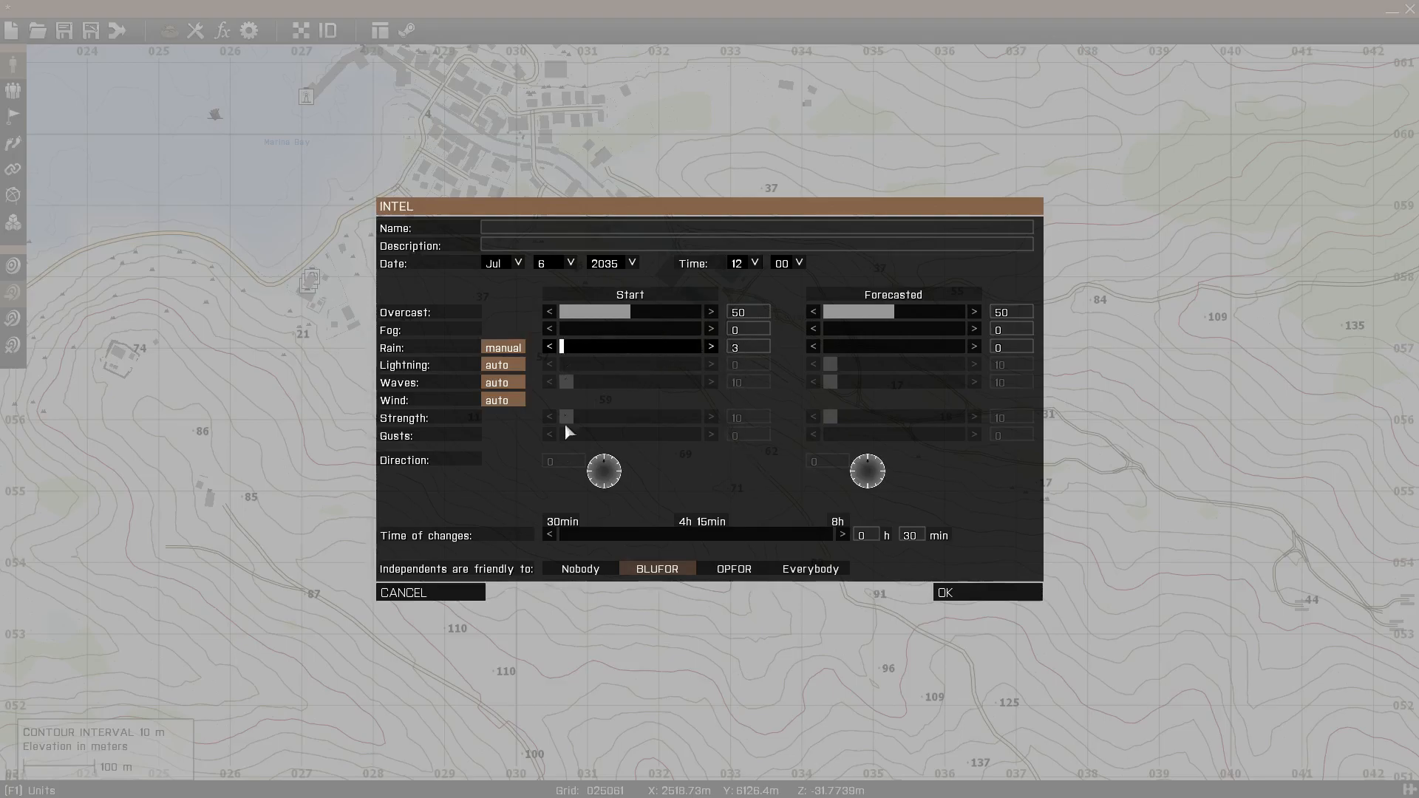
{"action": "left_click_drag", "start_coordinate": [559, 346], "coordinate": [589, 346]}
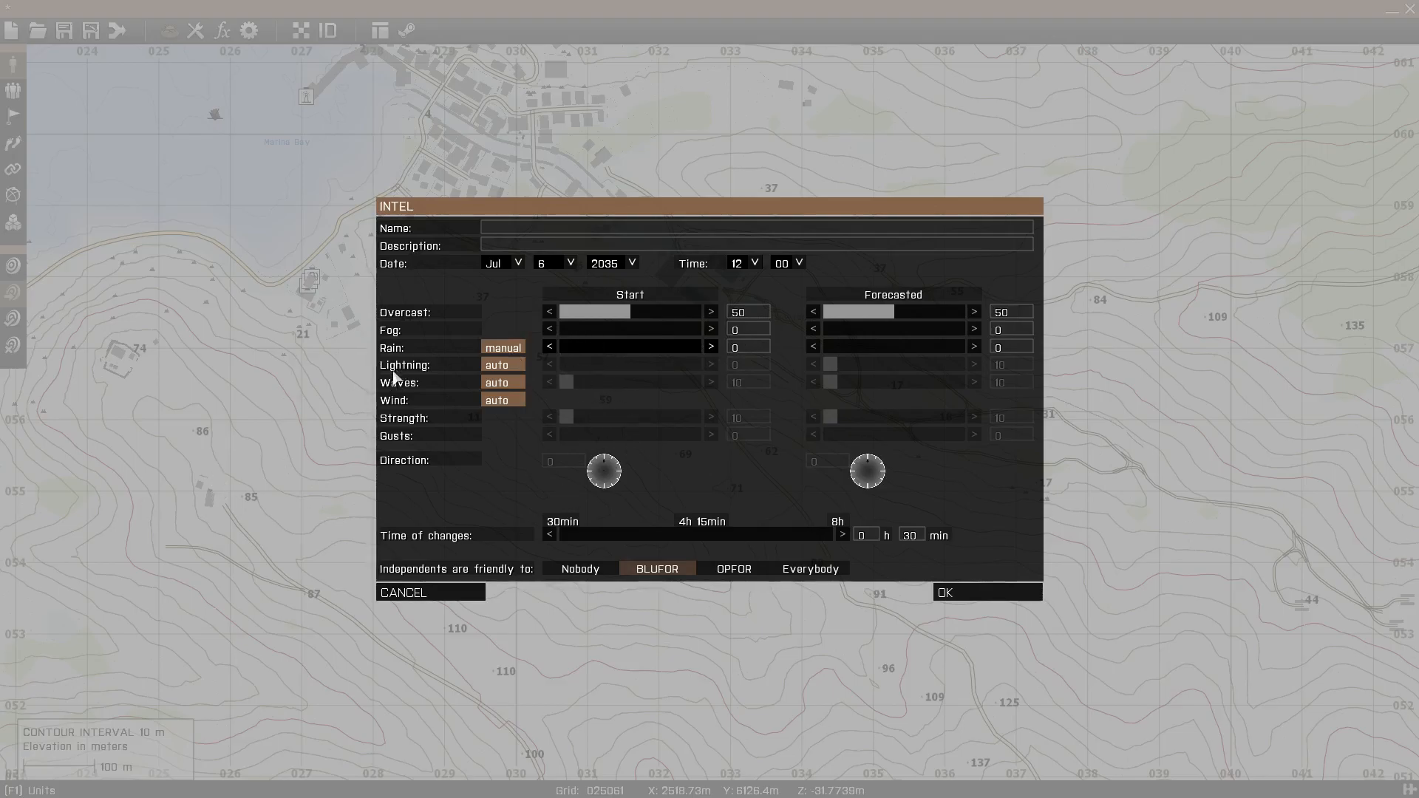
{"action": "left_click", "coordinate": [502, 364]}
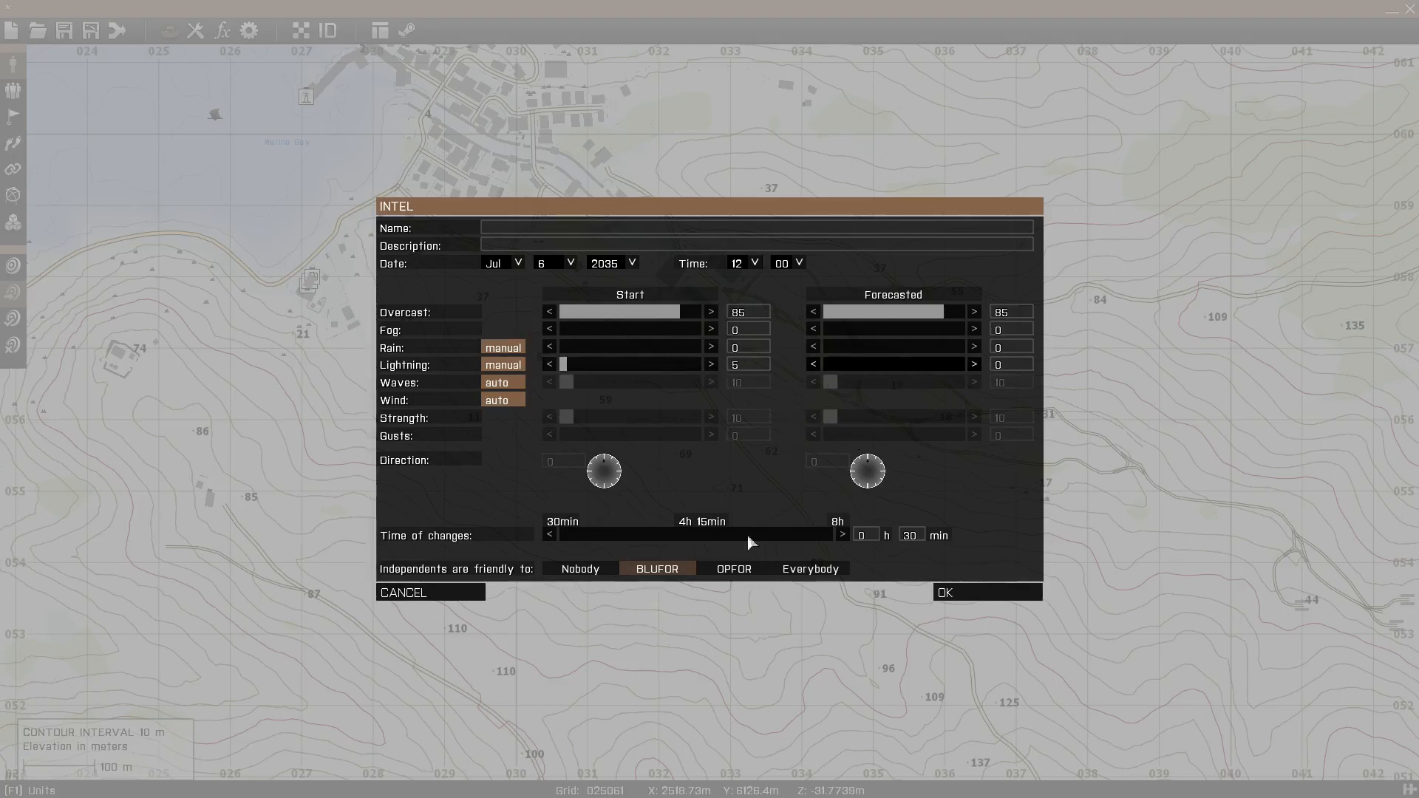
Switch waves from auto to manual, reading 100 at start and forecast.
{"action": "left_click", "coordinate": [503, 382]}
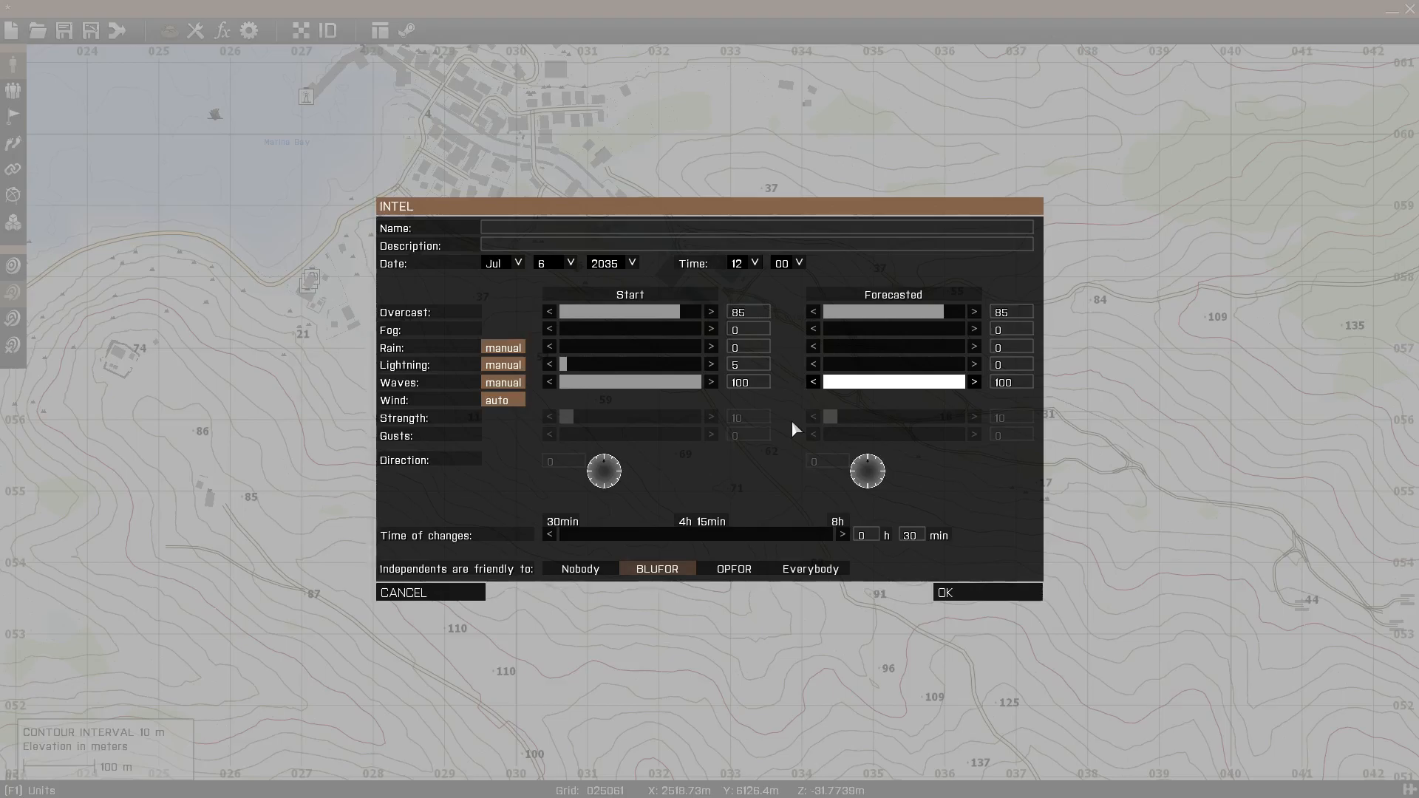
Switch wind from auto to manual control in the Intel weather settings.
{"action": "left_click", "coordinate": [504, 400]}
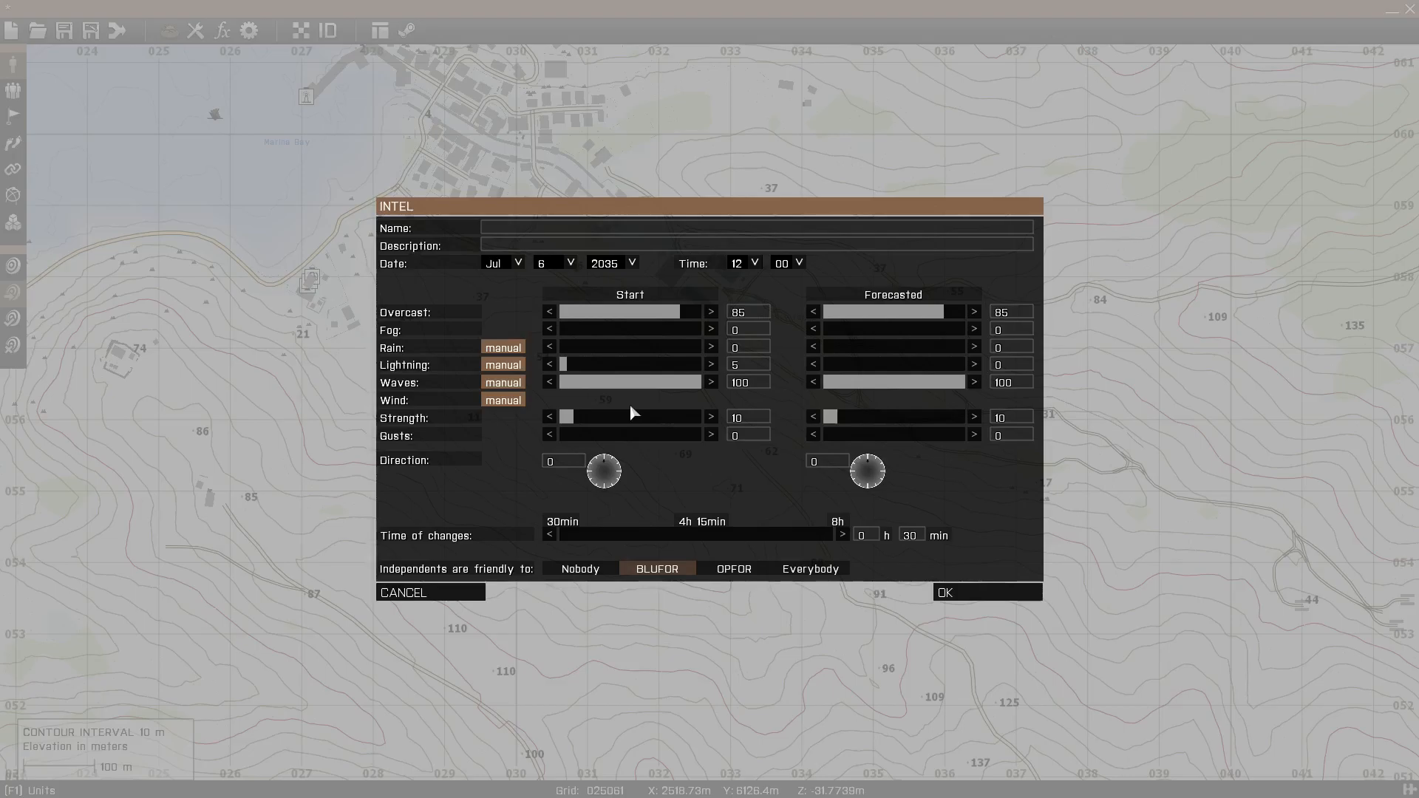
{"action": "mouse_move", "coordinate": [710, 401]}
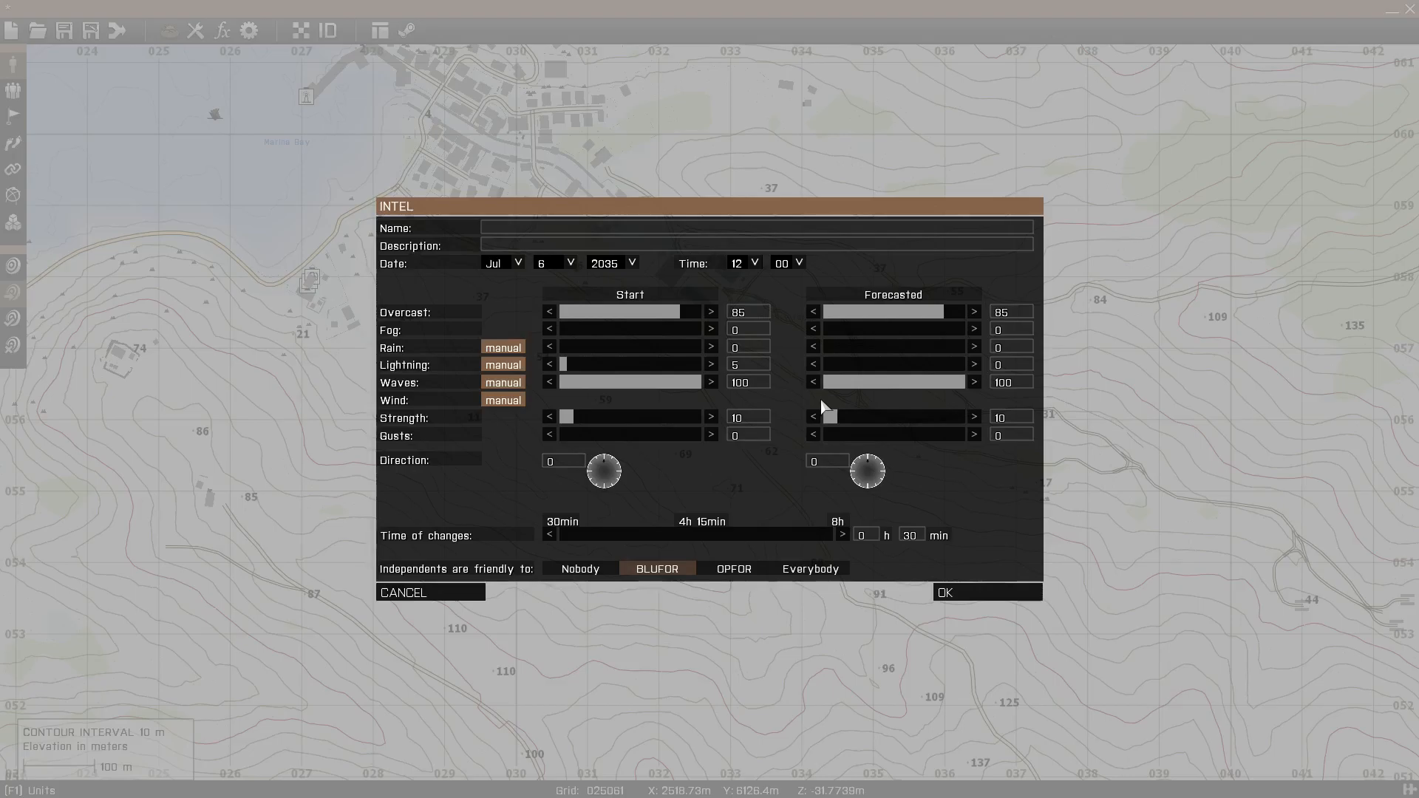
{"action": "mouse_move", "coordinate": [519, 425]}
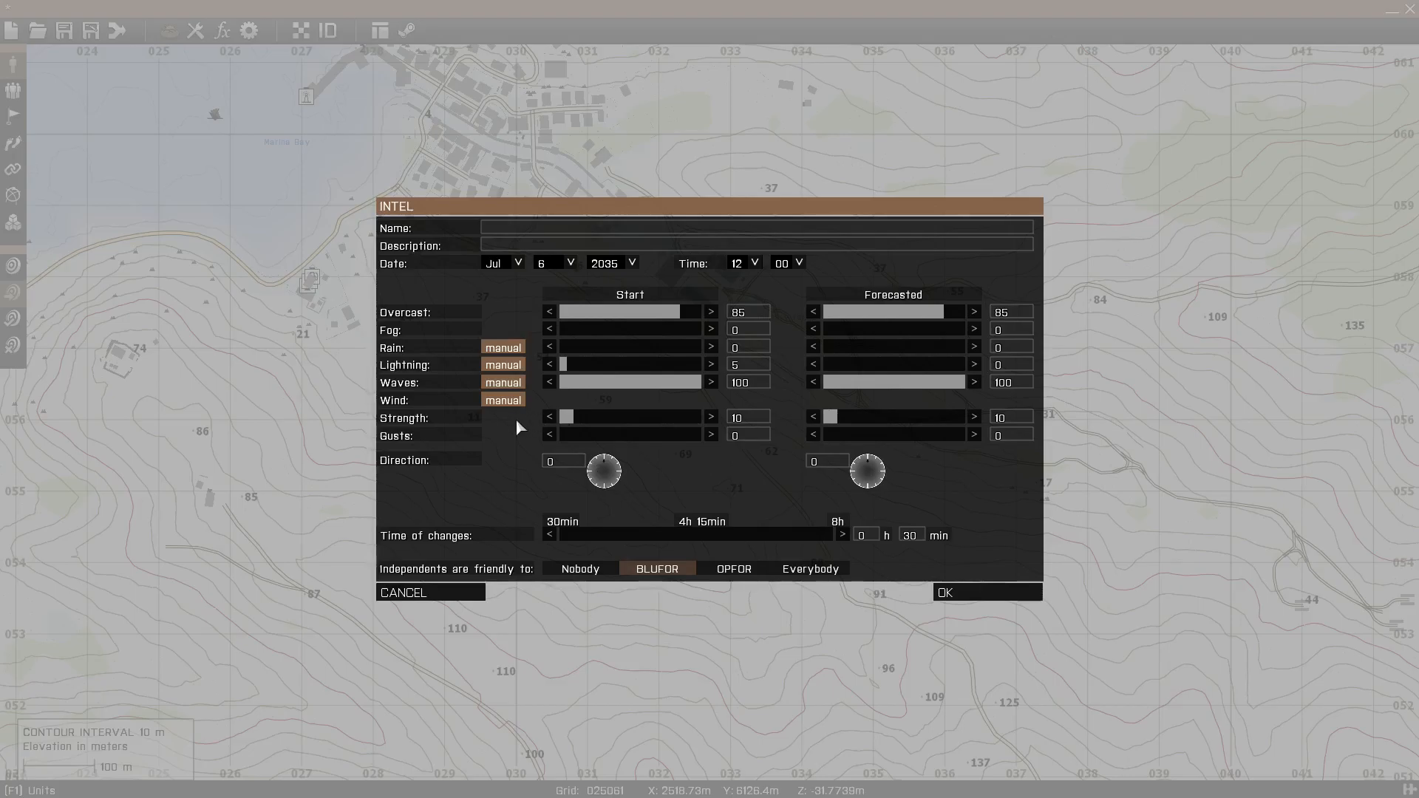
{"action": "mouse_move", "coordinate": [513, 440]}
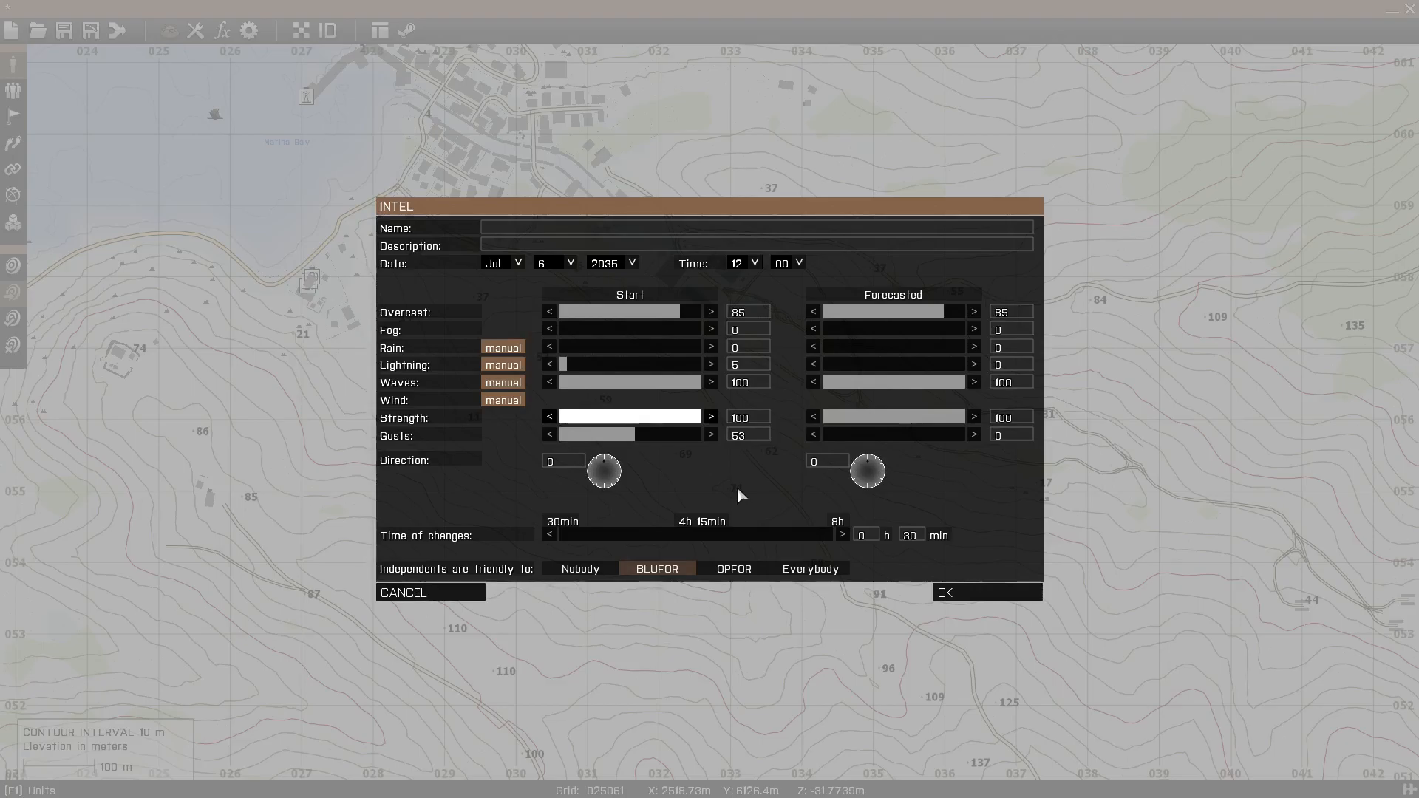
{"action": "mouse_move", "coordinate": [437, 464]}
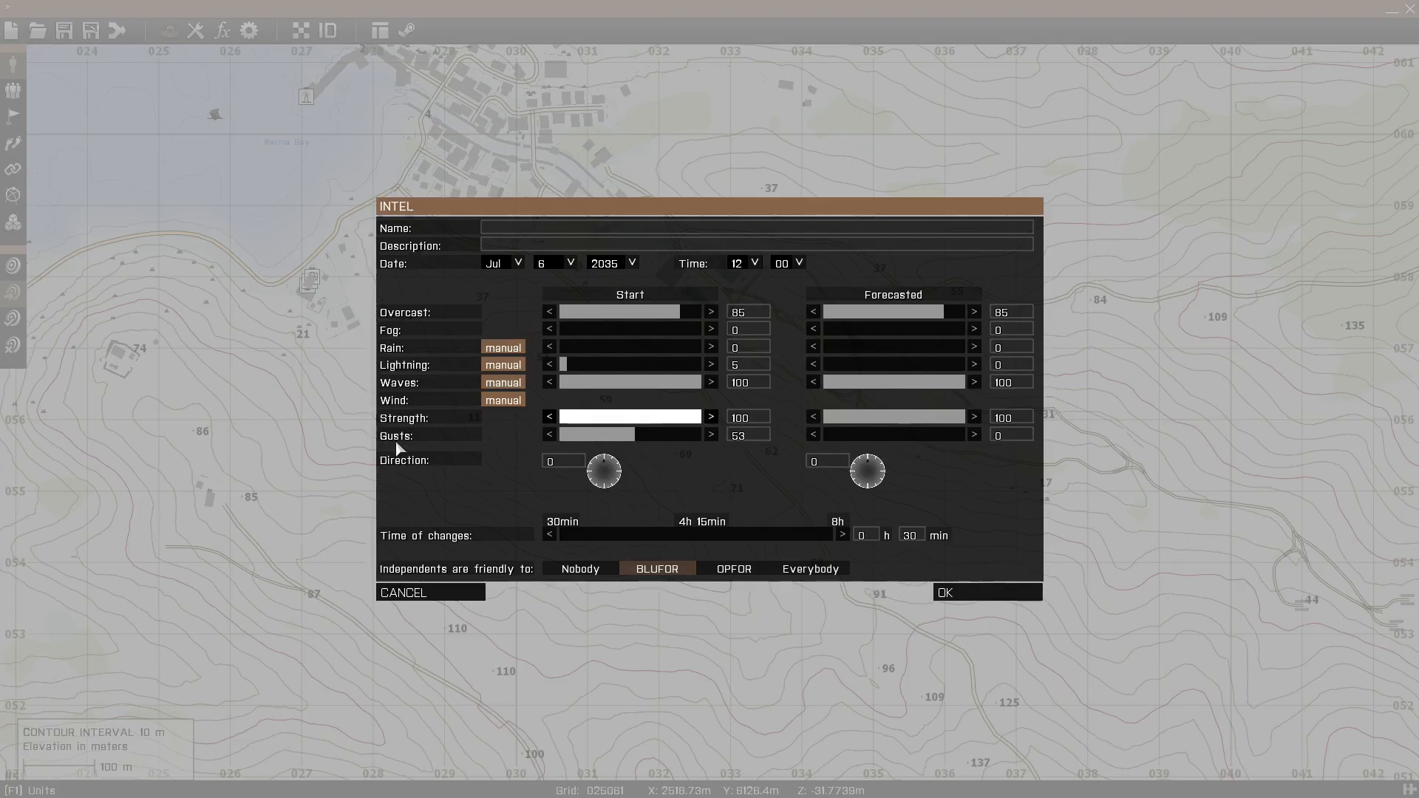
{"action": "mouse_move", "coordinate": [444, 443]}
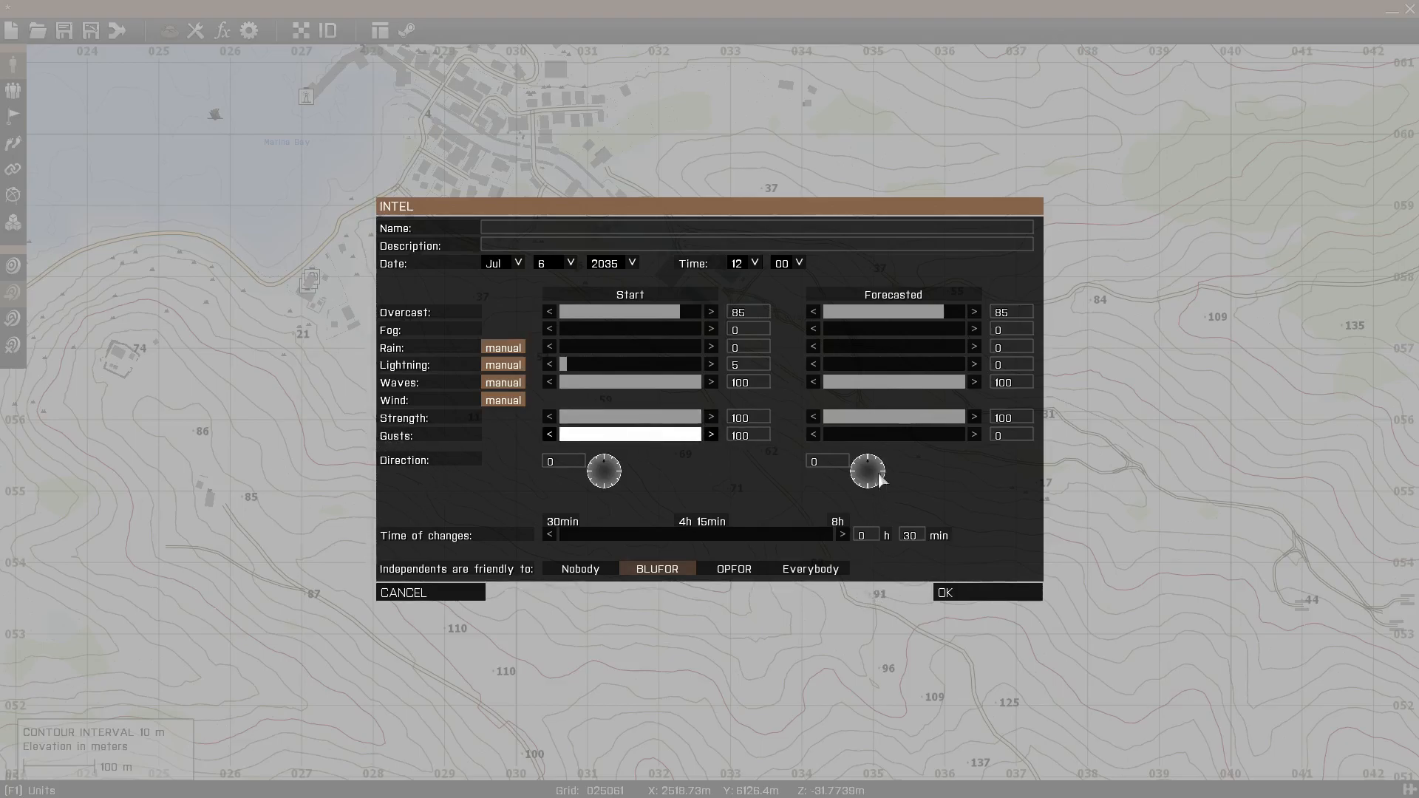
{"action": "mouse_move", "coordinate": [746, 459]}
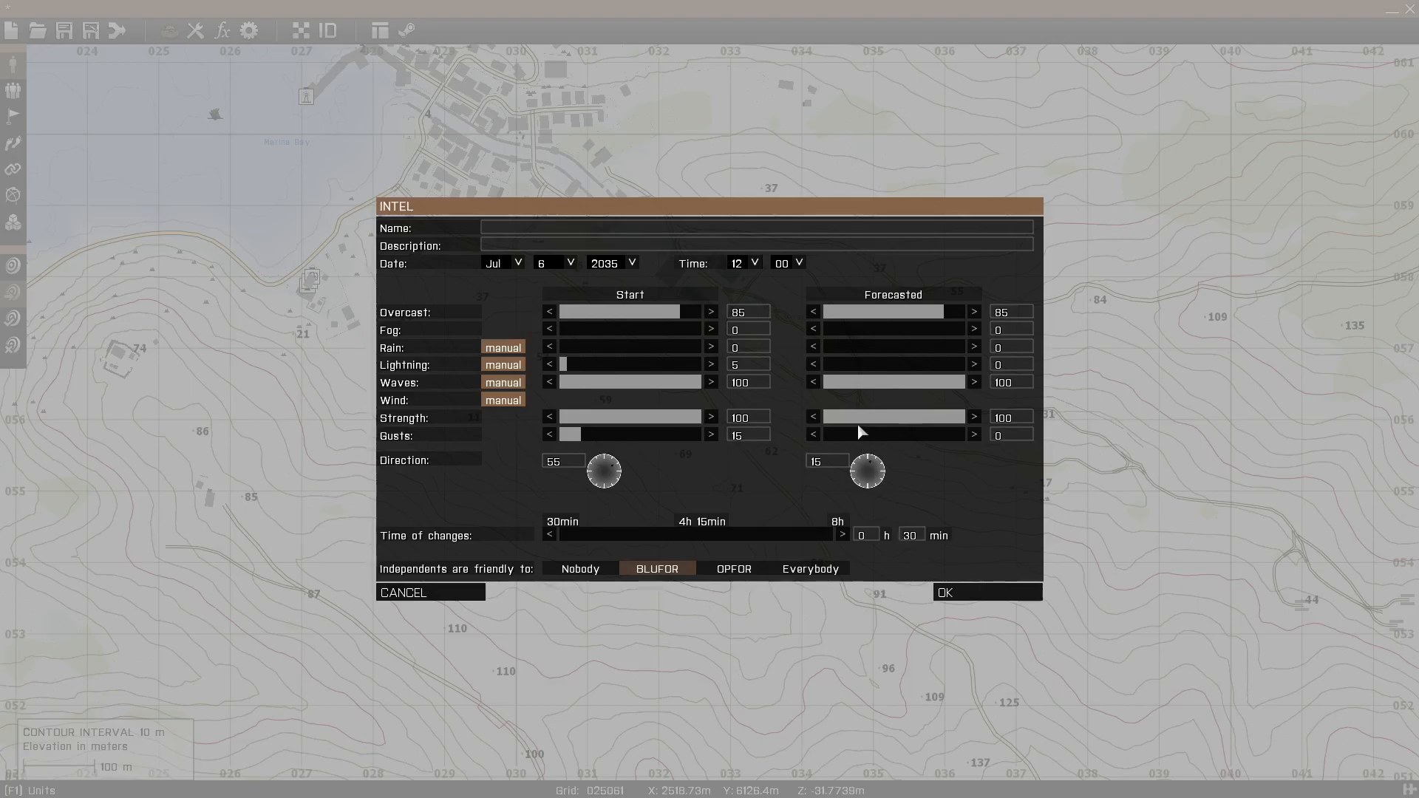
{"action": "mouse_move", "coordinate": [395, 553]}
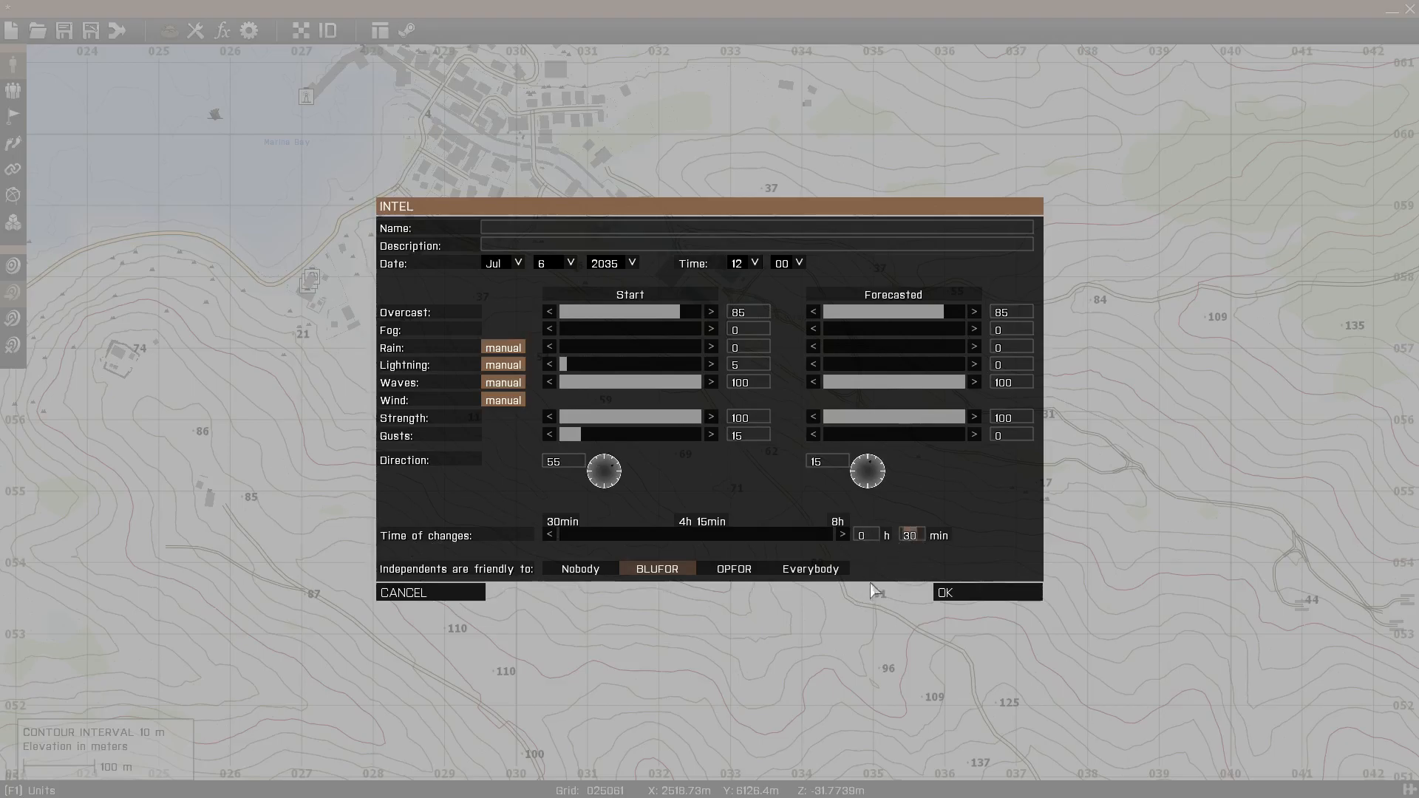
{"action": "mouse_move", "coordinate": [860, 602]}
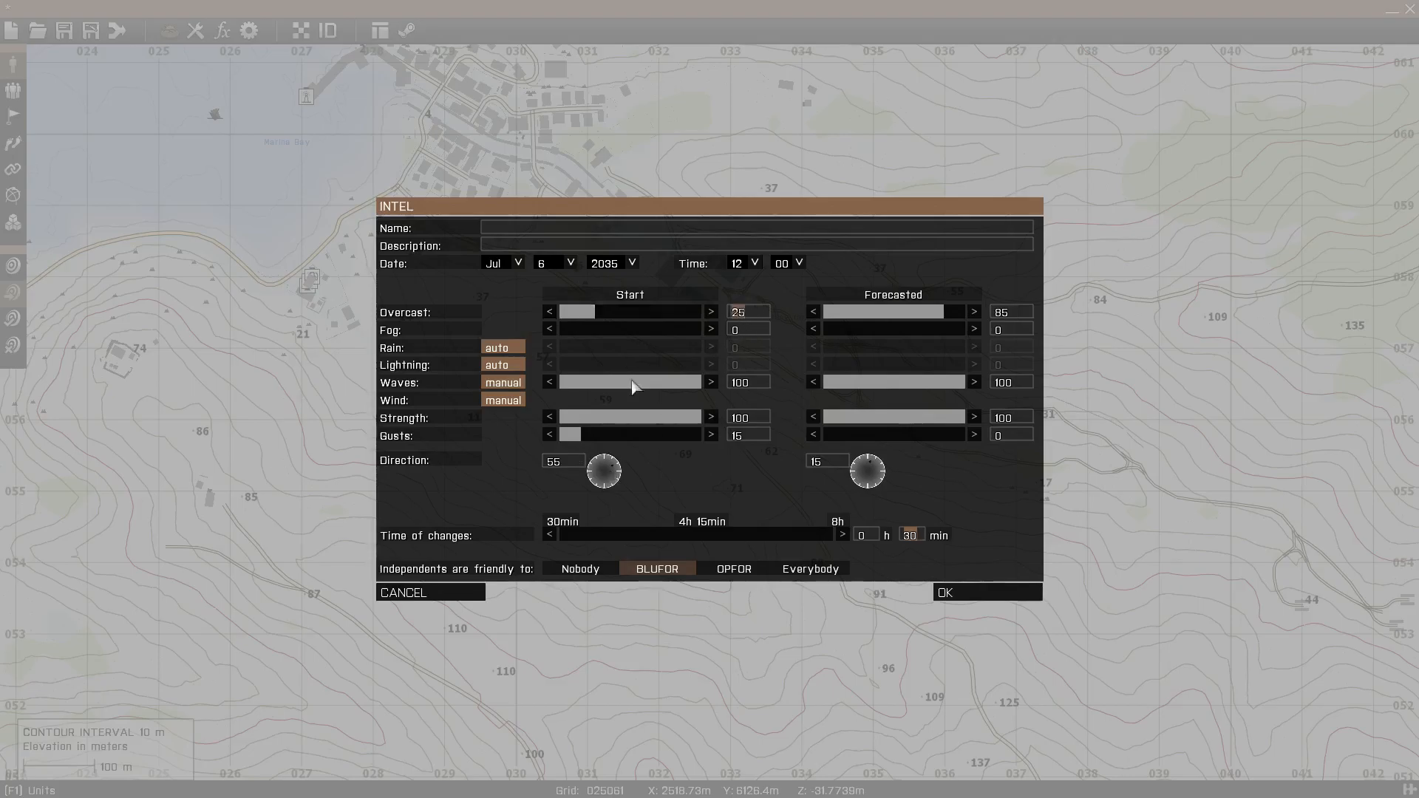
Drag the starting waves slider down to 47.
{"action": "left_click_drag", "start_coordinate": [706, 381], "coordinate": [598, 382]}
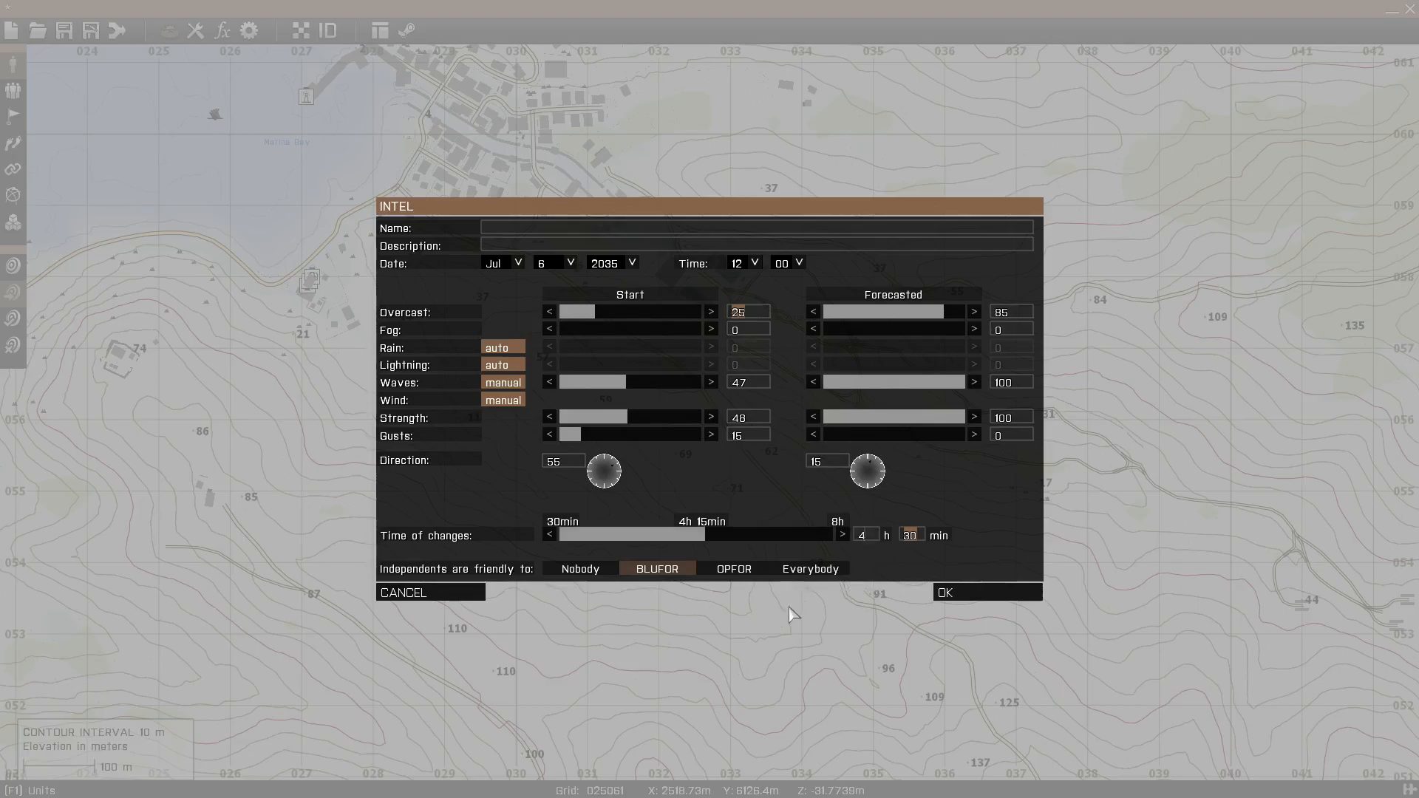
{"action": "mouse_move", "coordinate": [755, 552]}
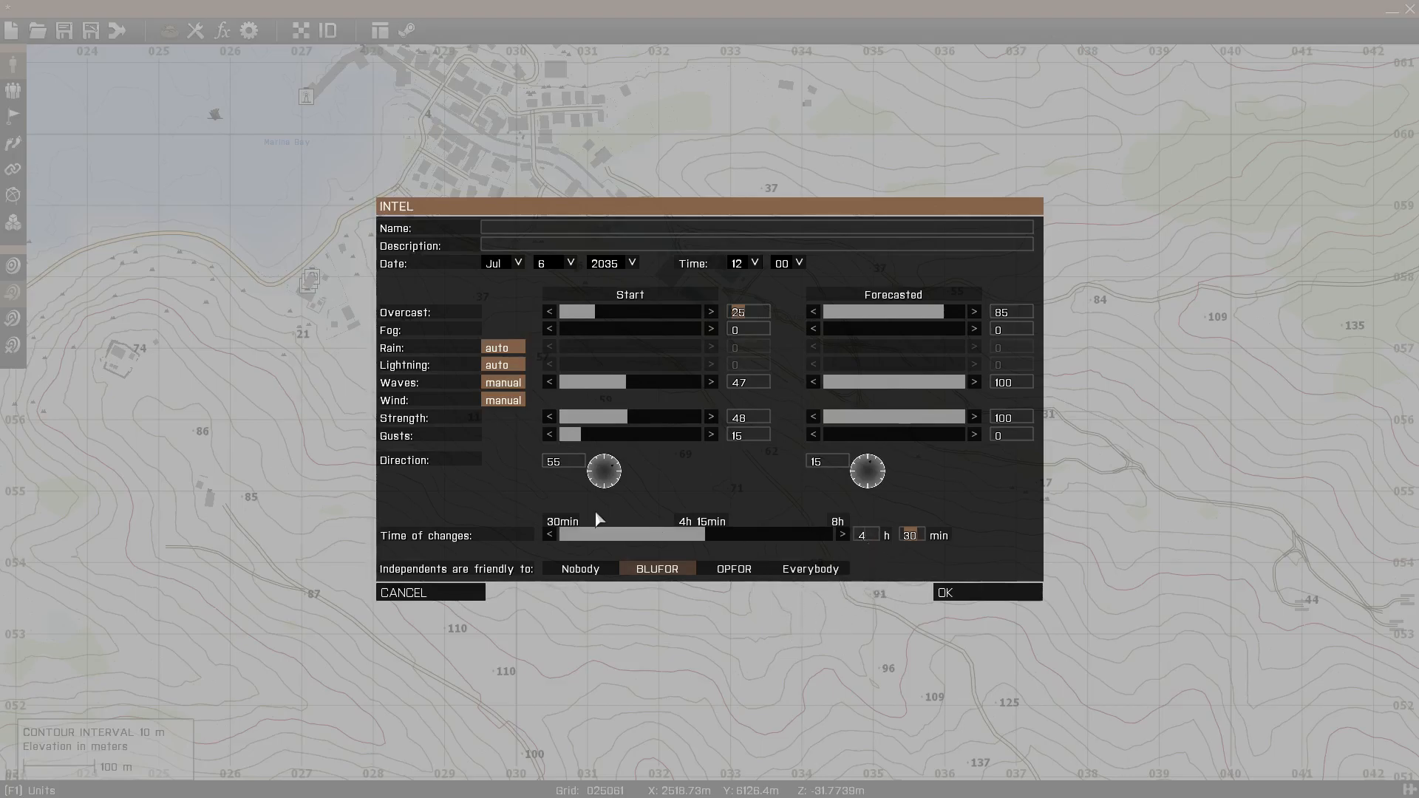
{"action": "mouse_move", "coordinate": [719, 472]}
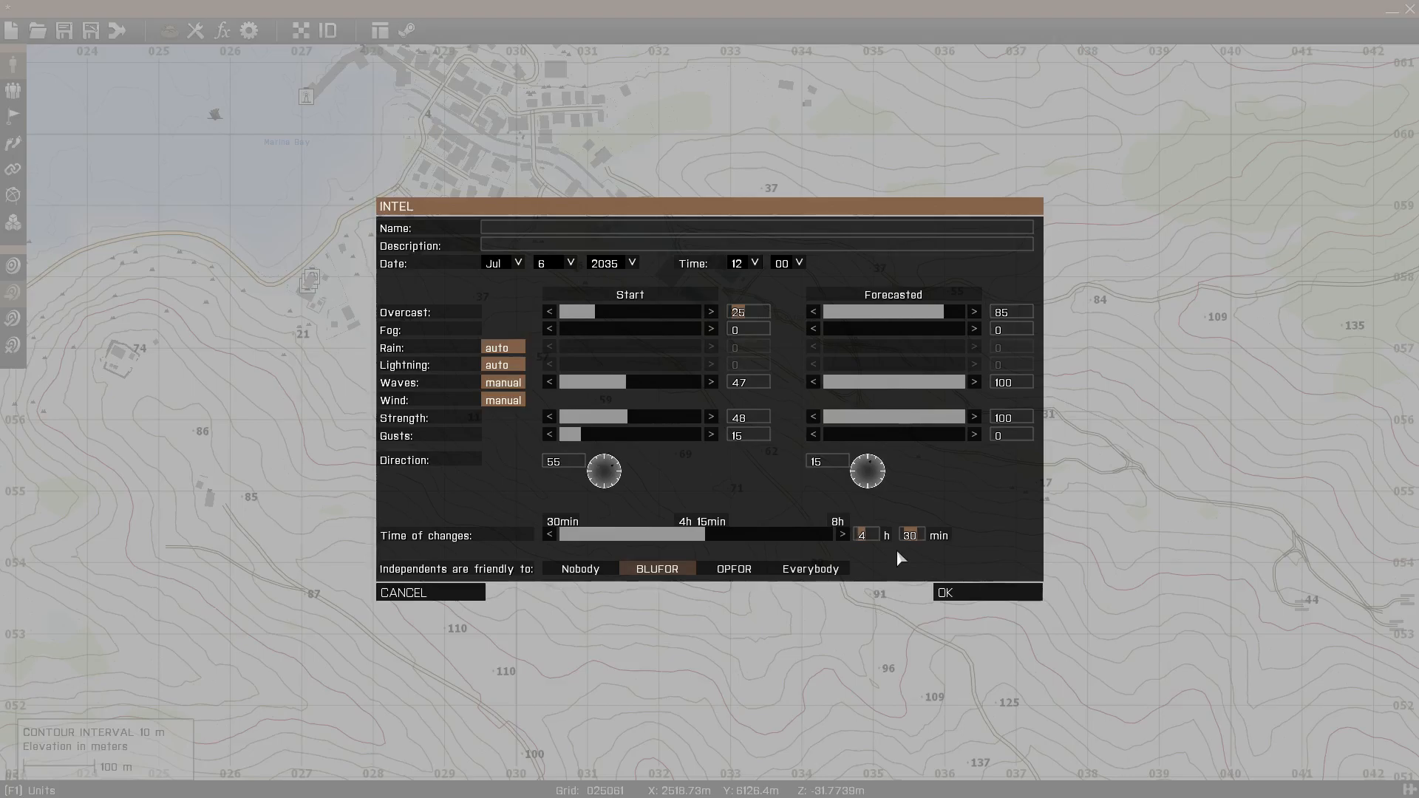
{"action": "mouse_move", "coordinate": [894, 538]}
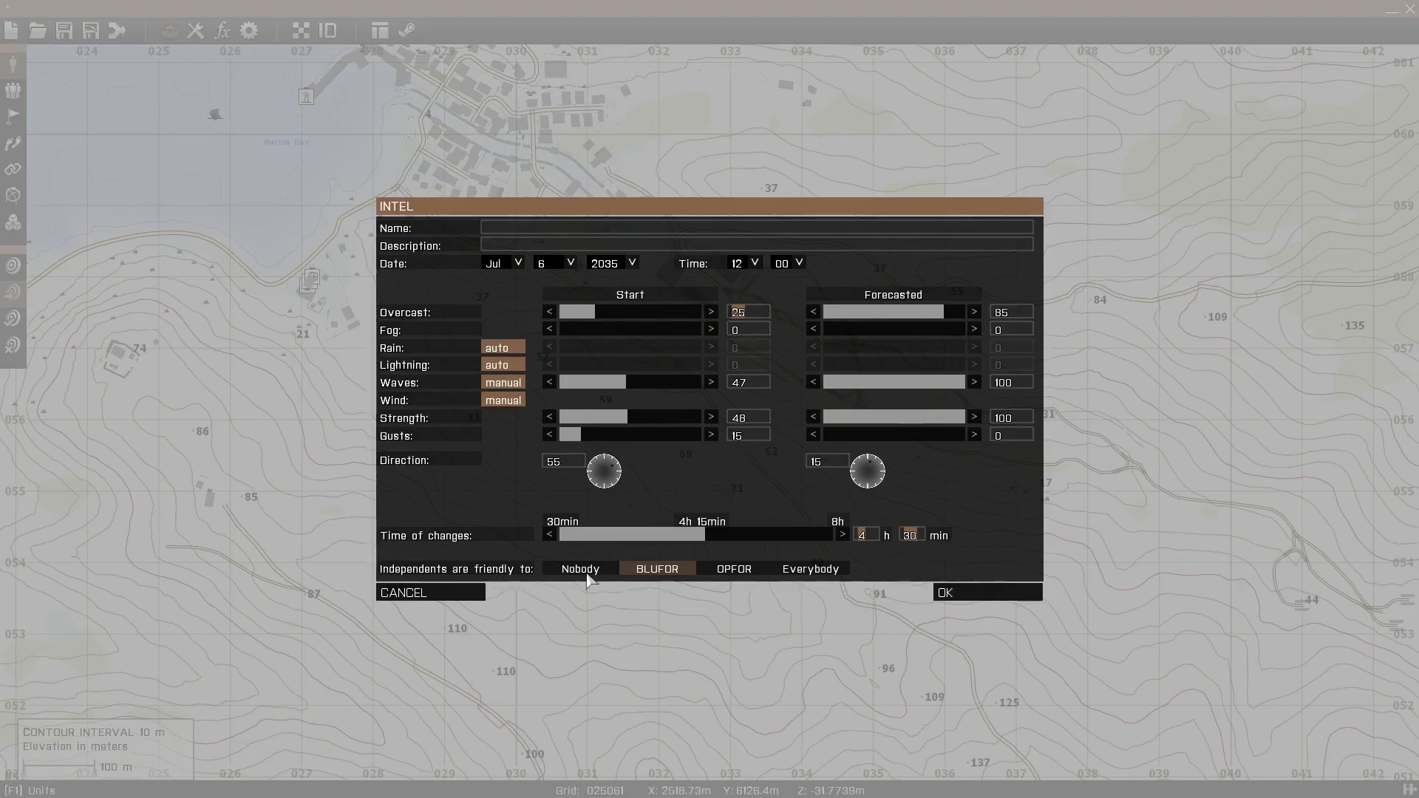
Cycle independents' friendliness through Nobody, Everybody and BLUFOR, ending on OPFOR.
{"action": "left_click", "coordinate": [579, 568]}
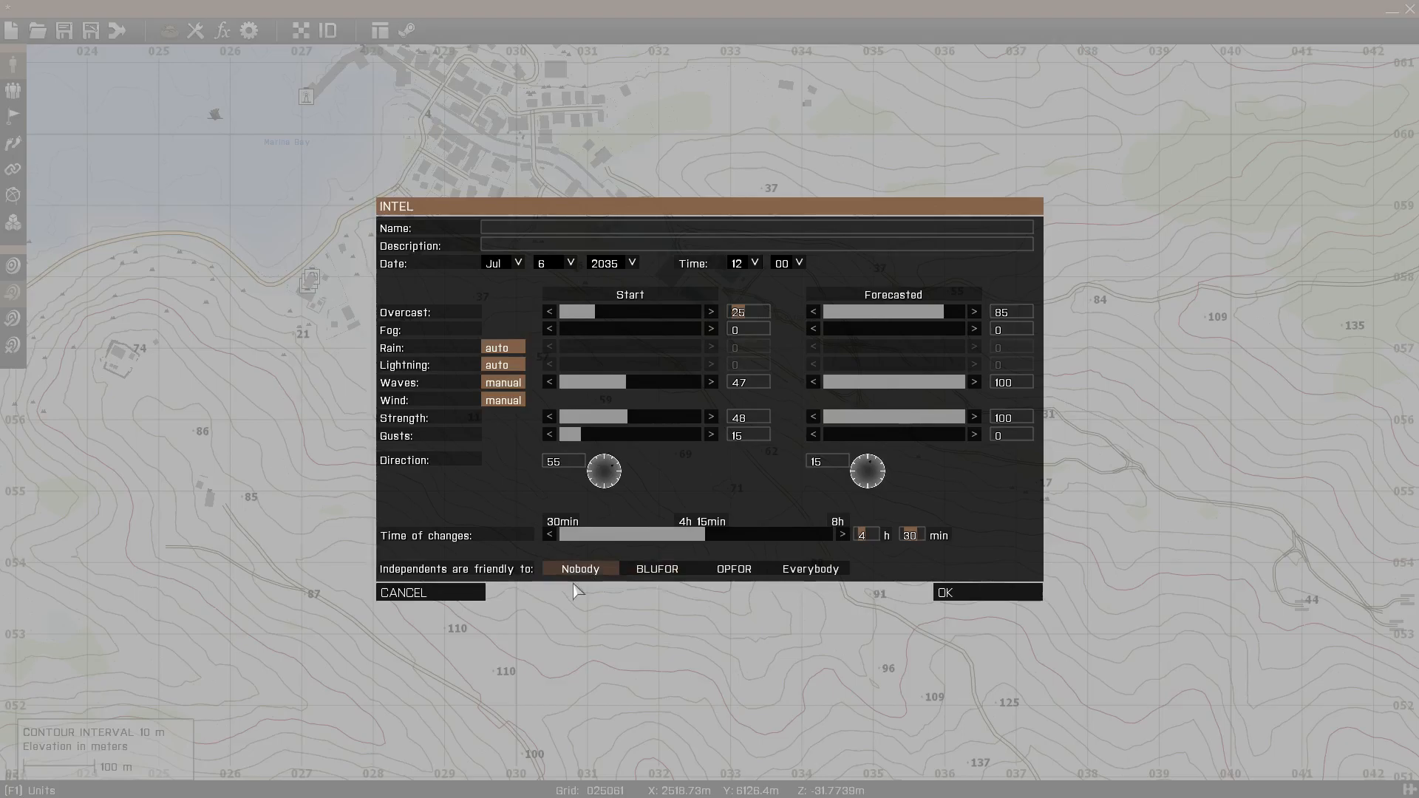
{"action": "mouse_move", "coordinate": [818, 588]}
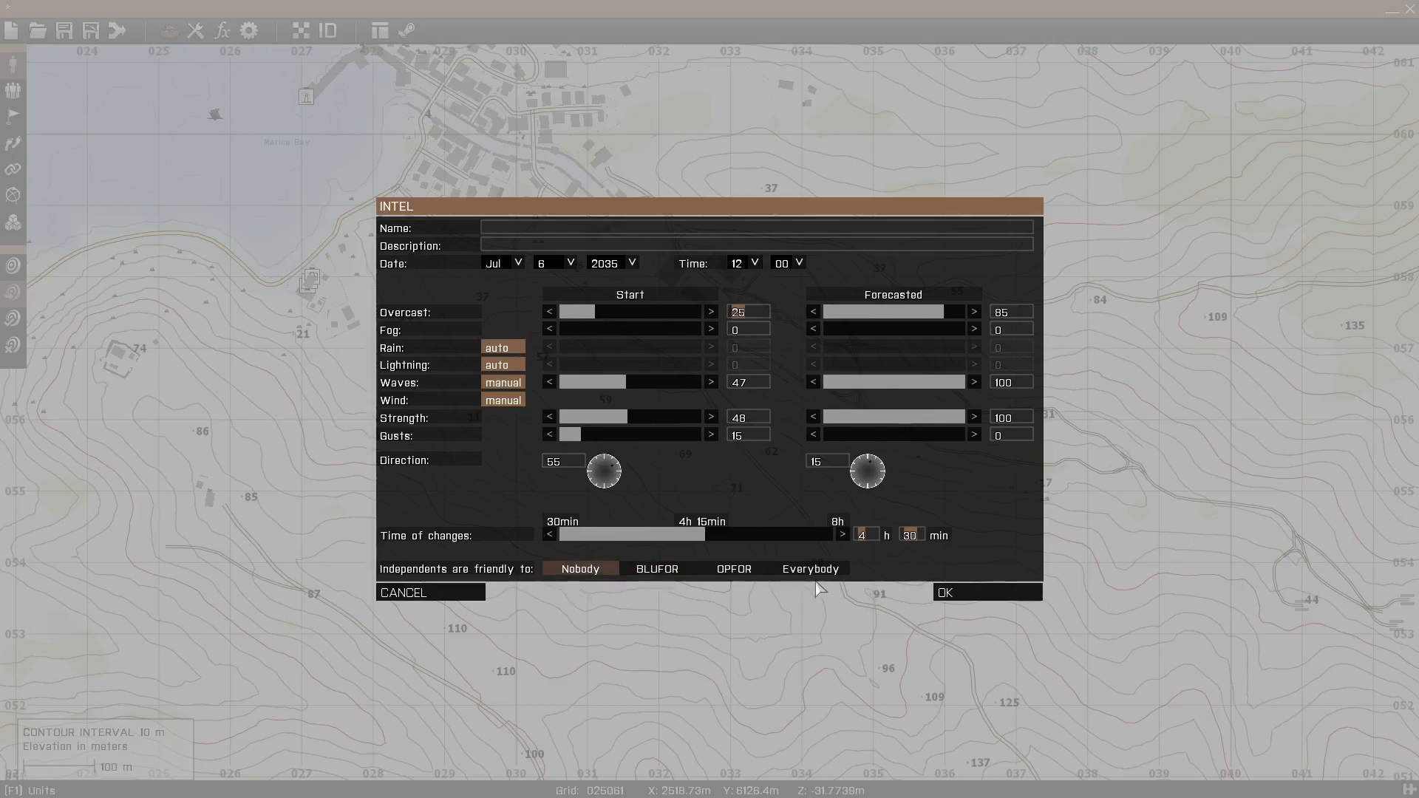
{"action": "left_click", "coordinate": [810, 568]}
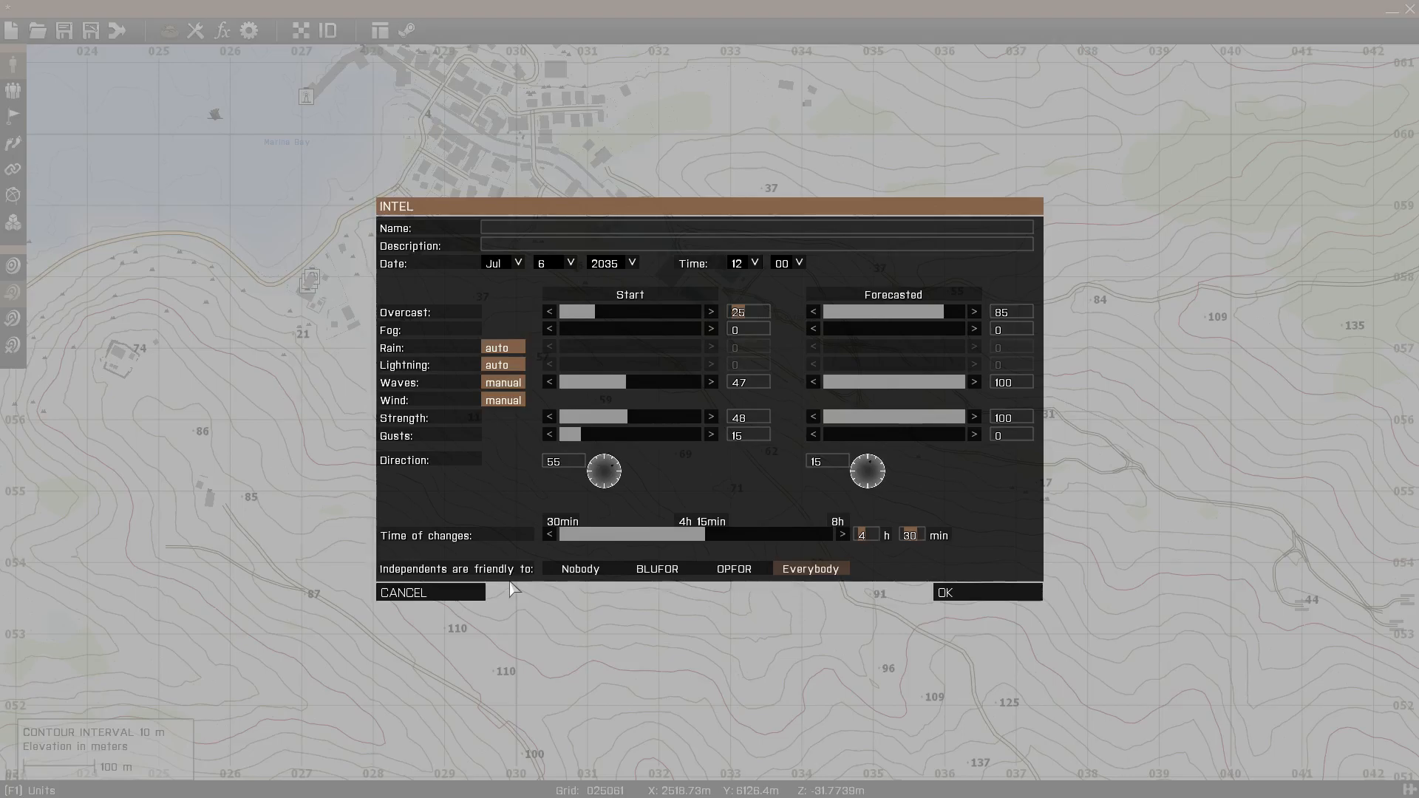
{"action": "mouse_move", "coordinate": [580, 589]}
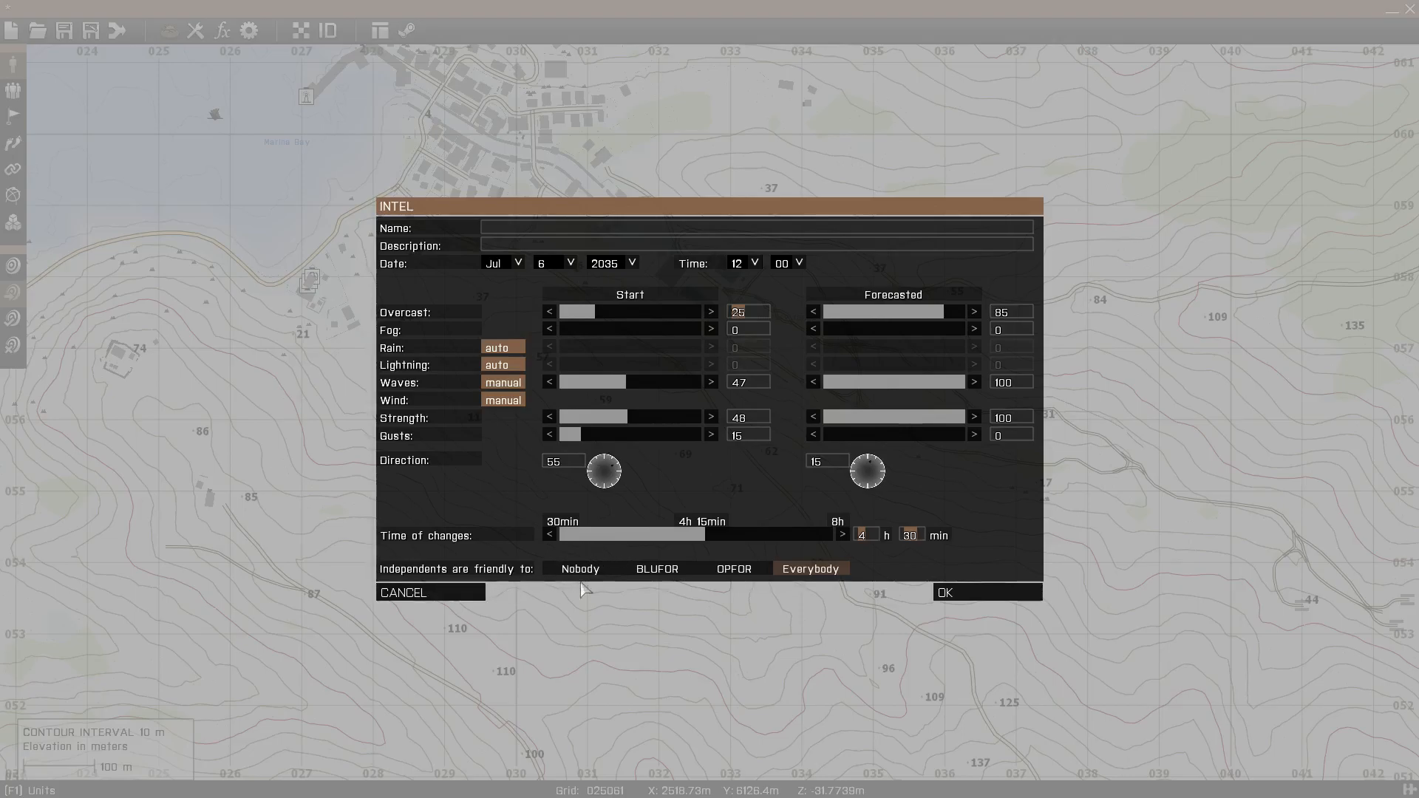
{"action": "left_click", "coordinate": [656, 568]}
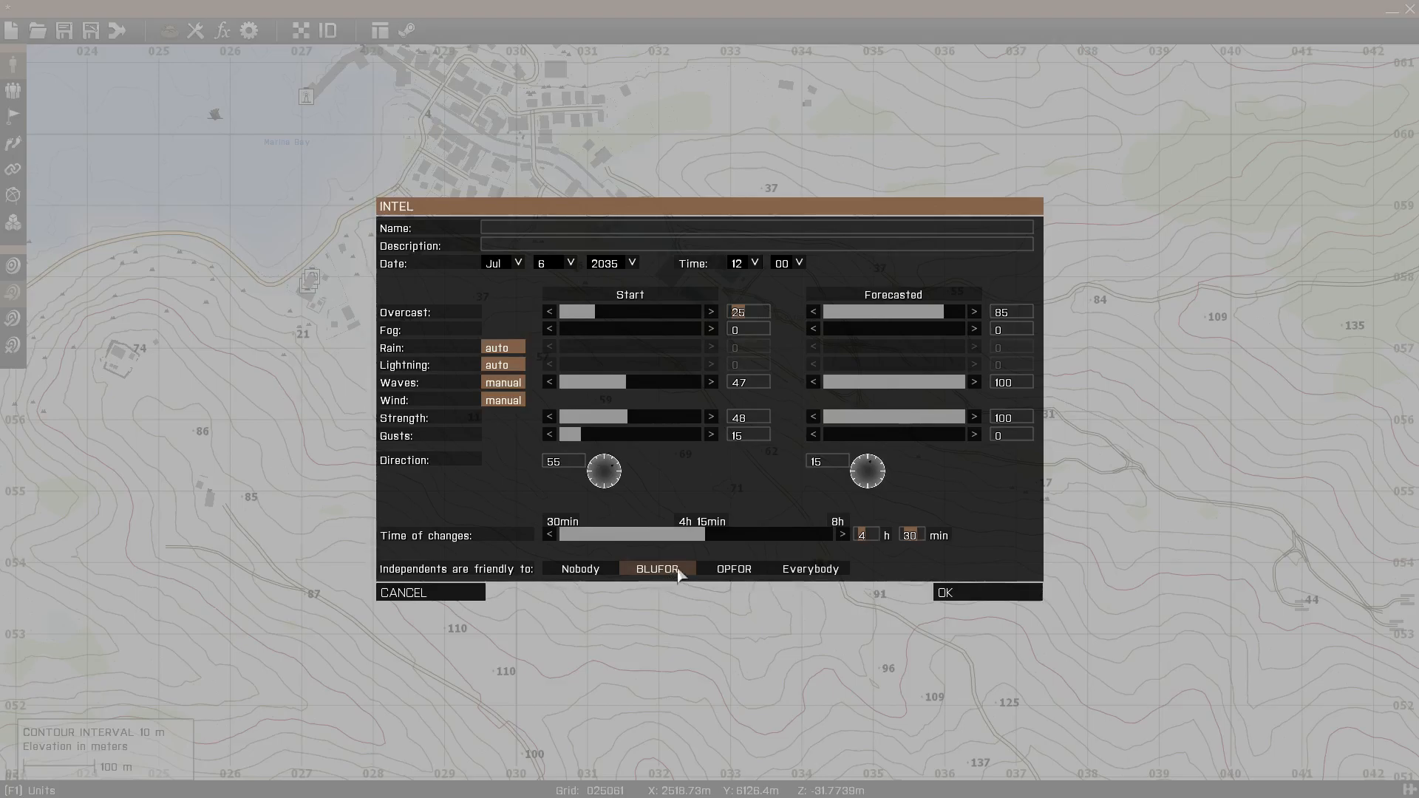
{"action": "left_click", "coordinate": [733, 568]}
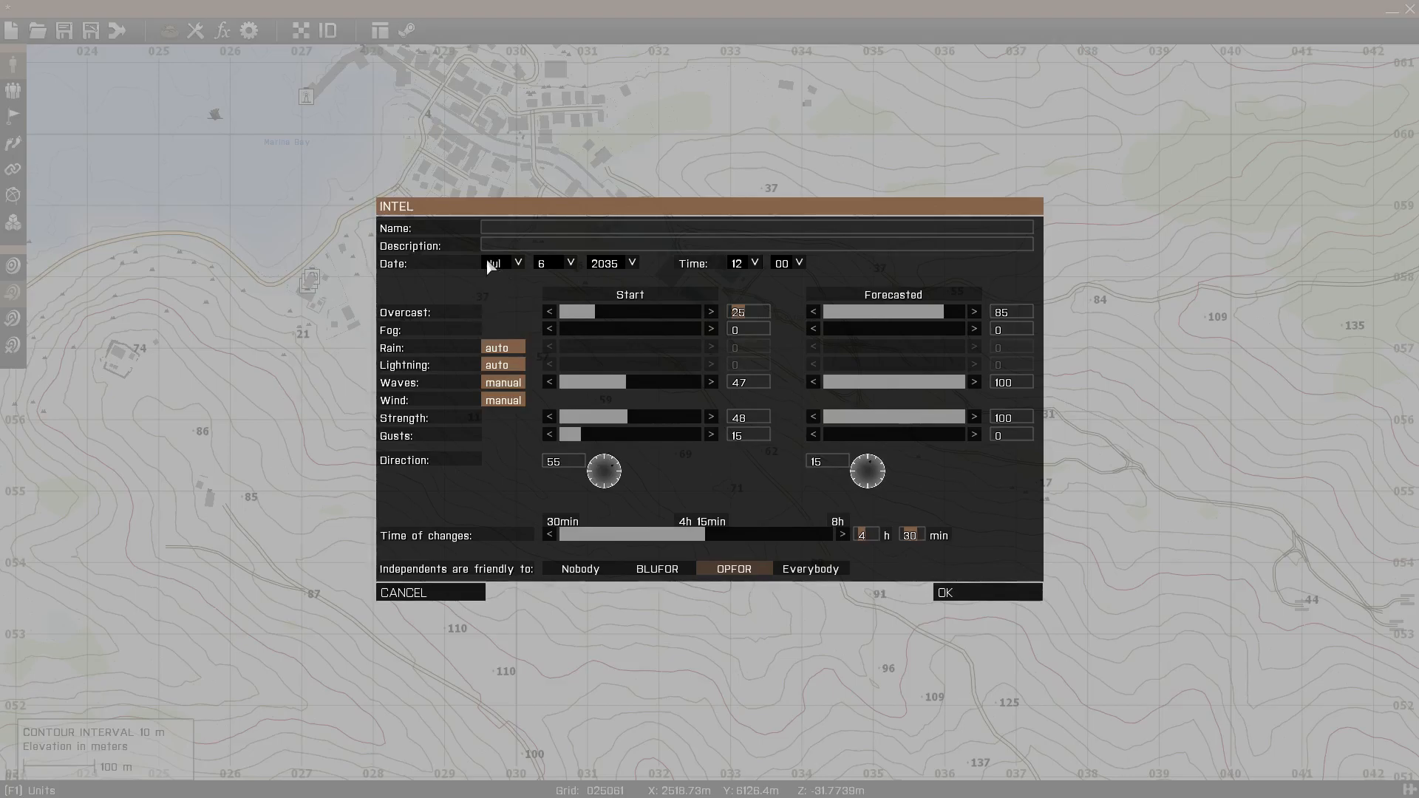
{"action": "left_click", "coordinate": [753, 262]}
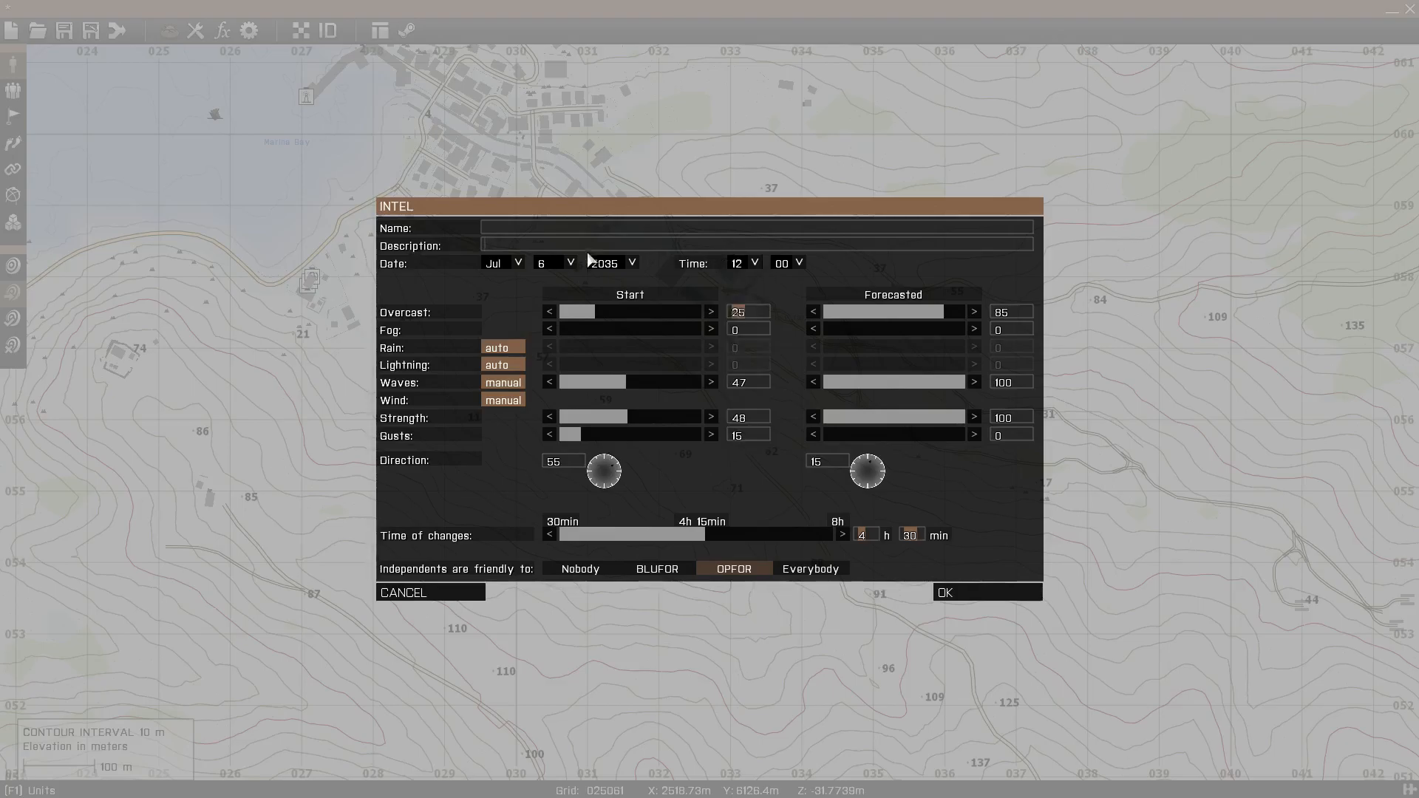
{"action": "left_click", "coordinate": [632, 263]}
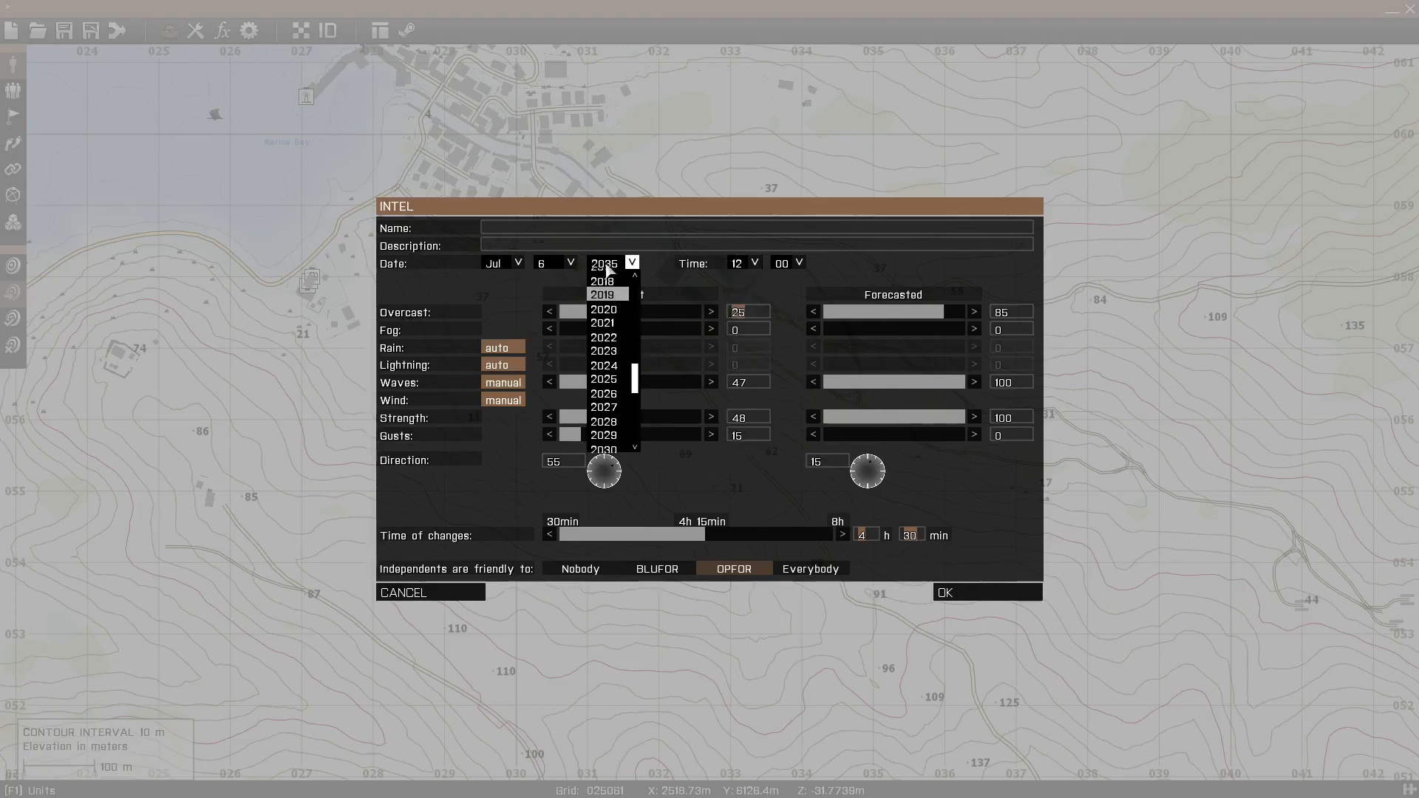
{"action": "left_click", "coordinate": [603, 263]}
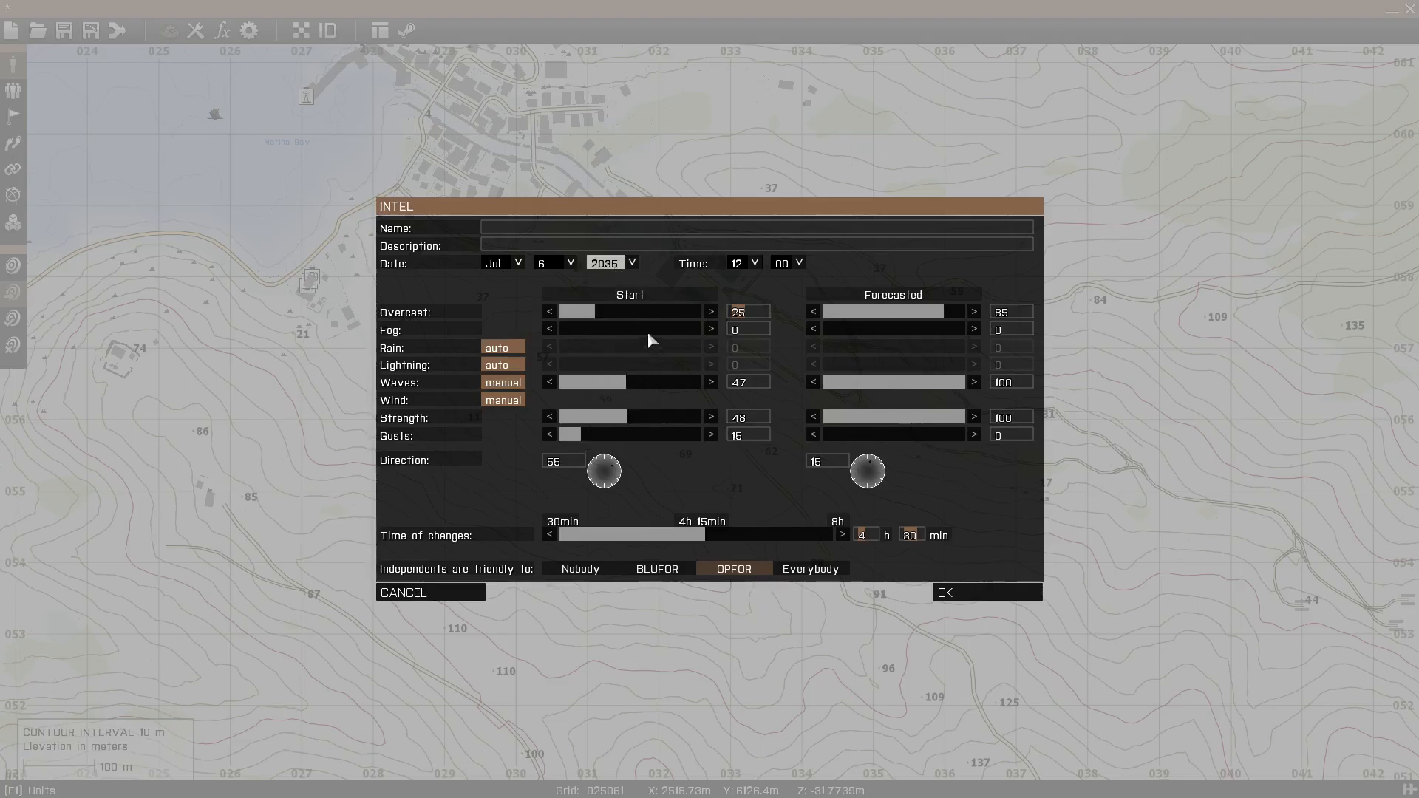
{"action": "mouse_move", "coordinate": [658, 278]}
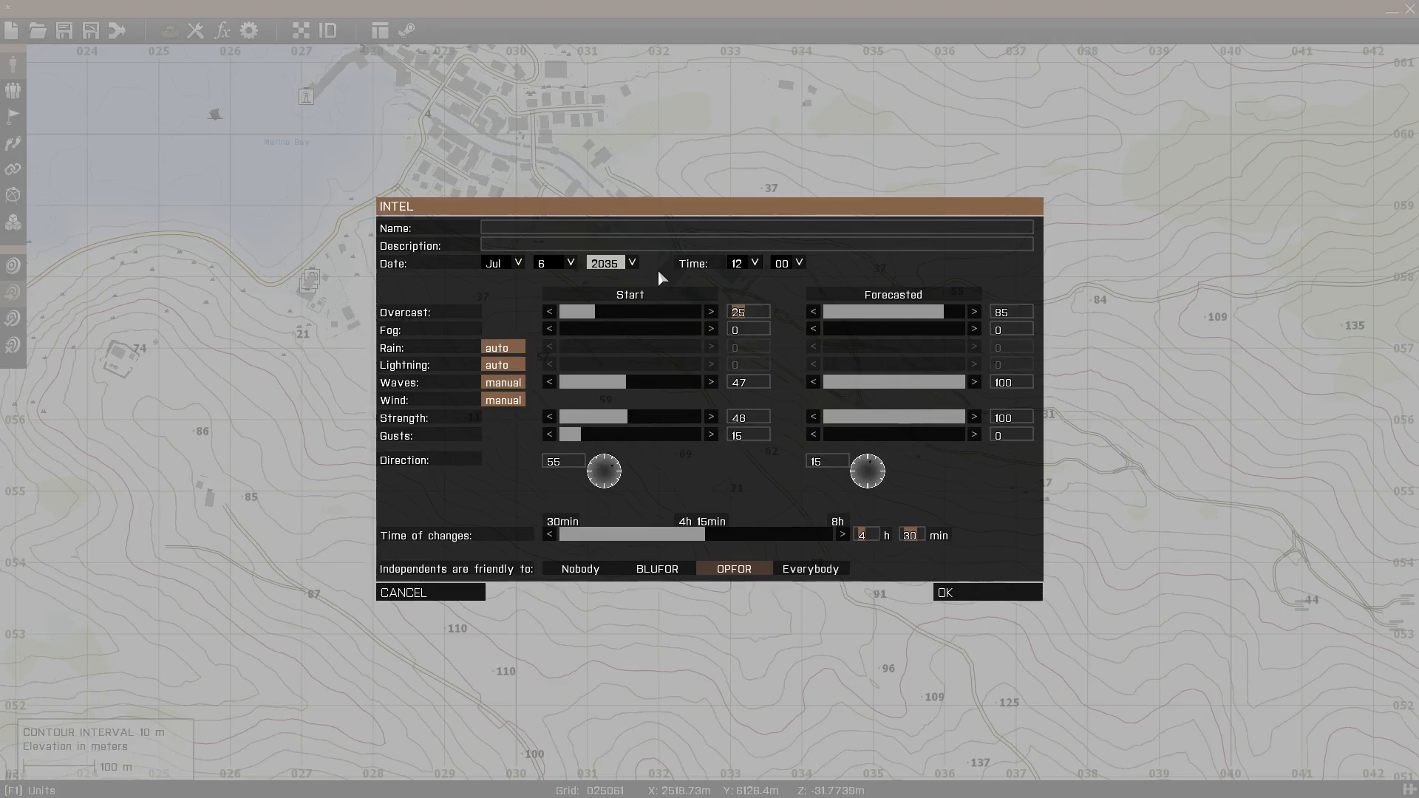
{"action": "mouse_move", "coordinate": [665, 565]}
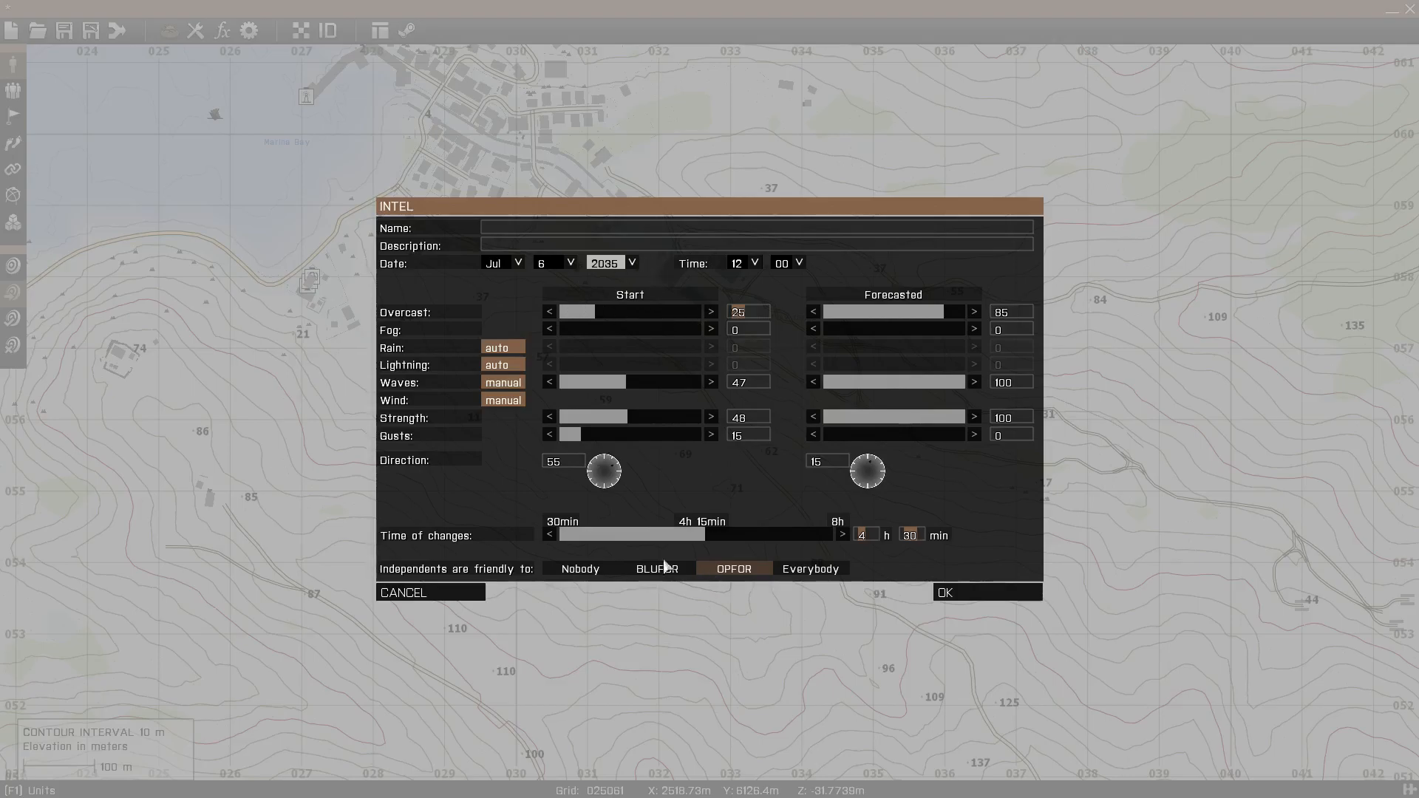
{"action": "mouse_move", "coordinate": [443, 598]}
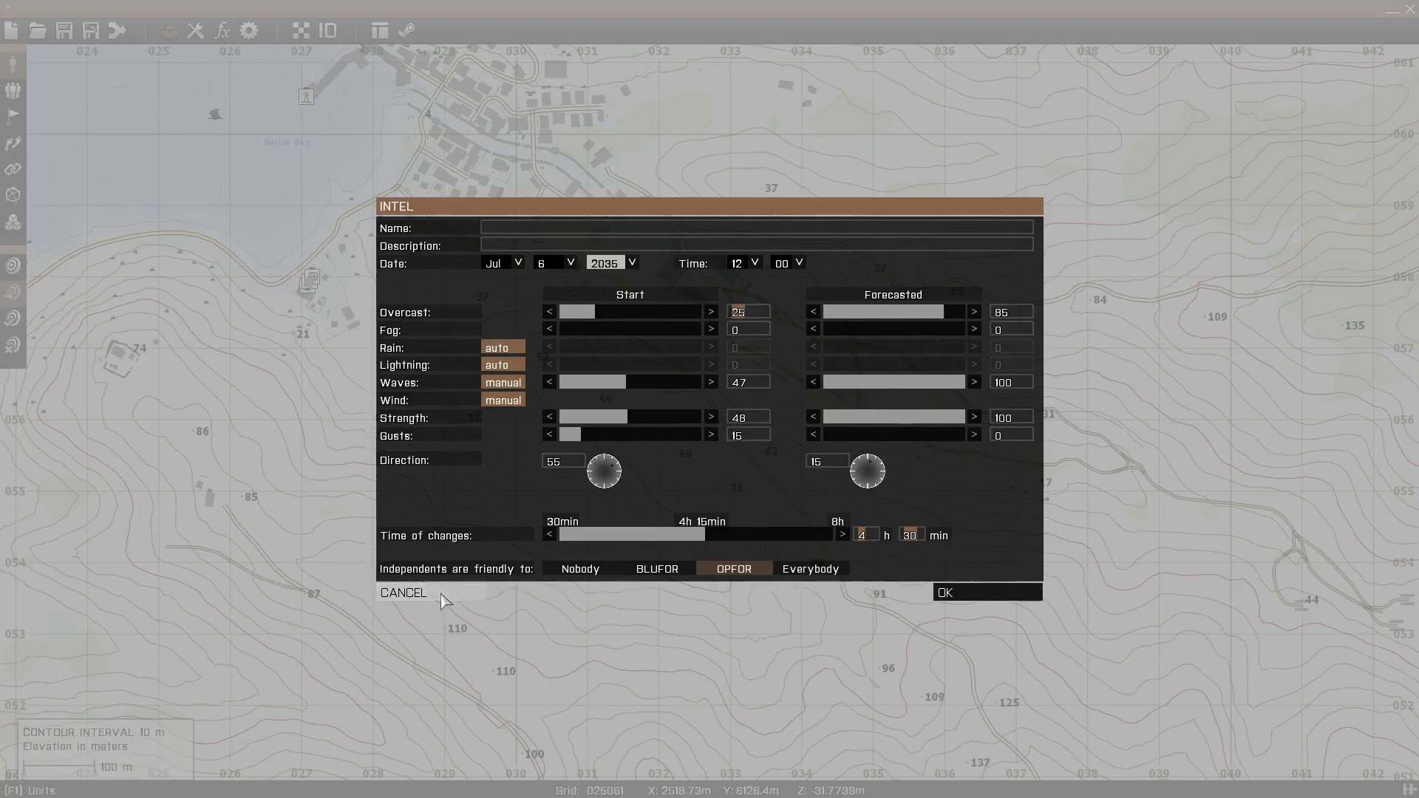